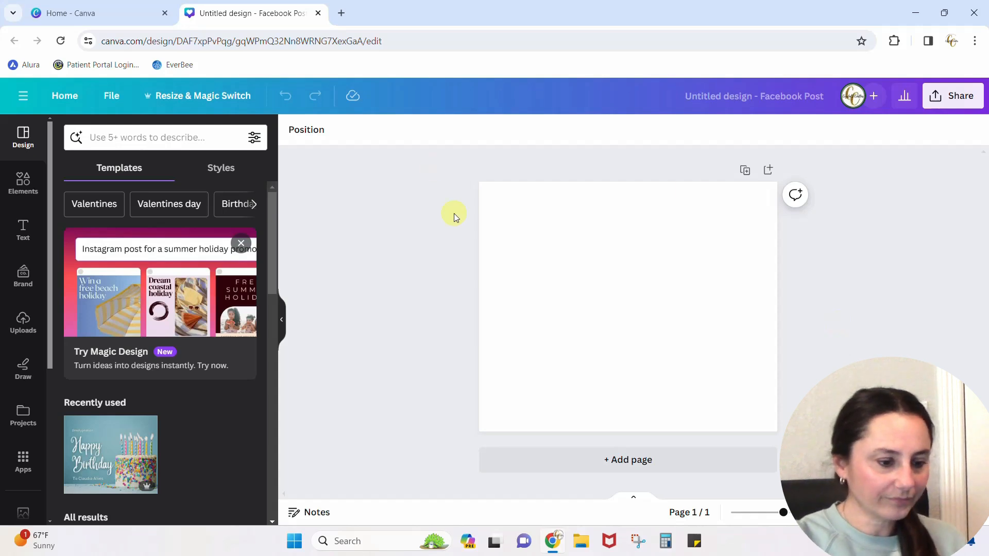
- Search Elements for 'pink birthday cake' and browse the Photos results
click(639, 326)
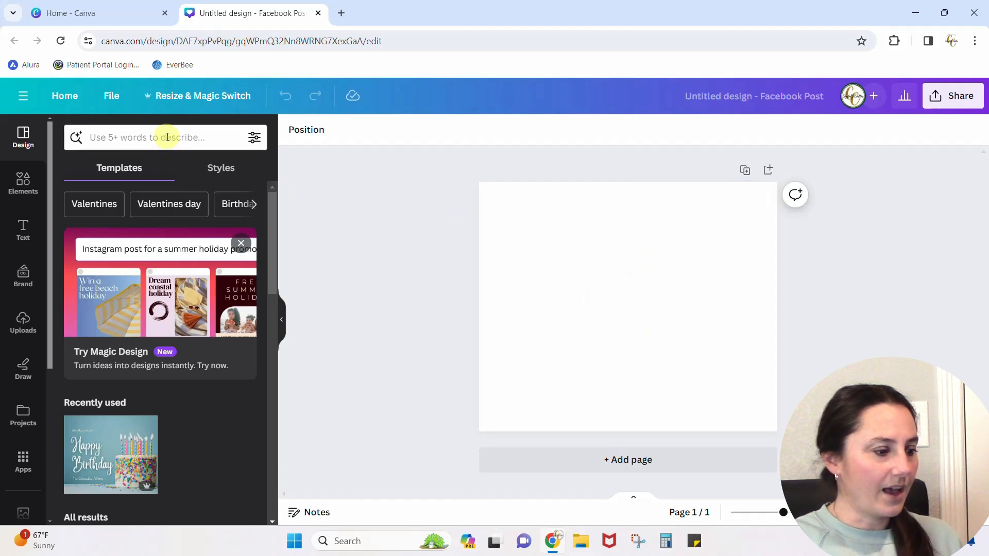
click(23, 184)
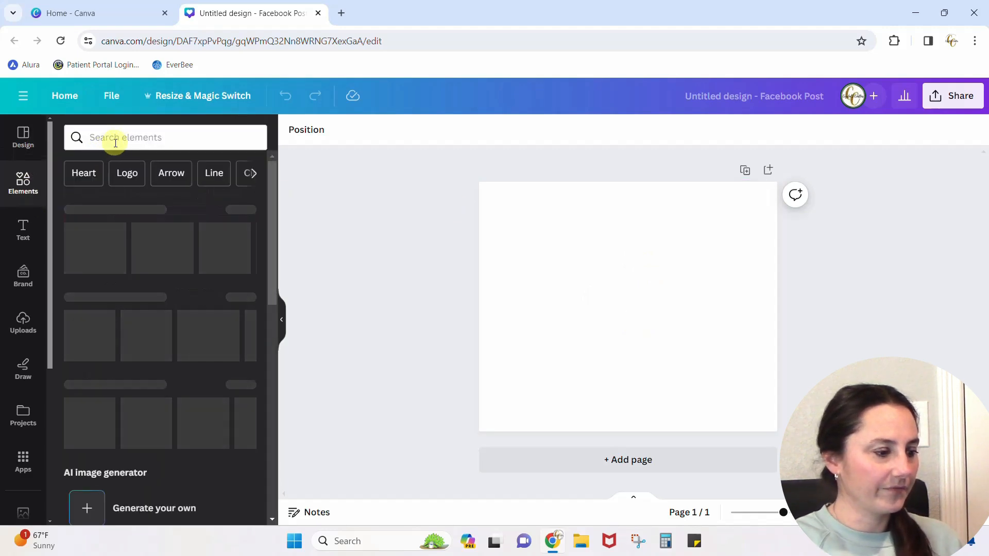
click(165, 138)
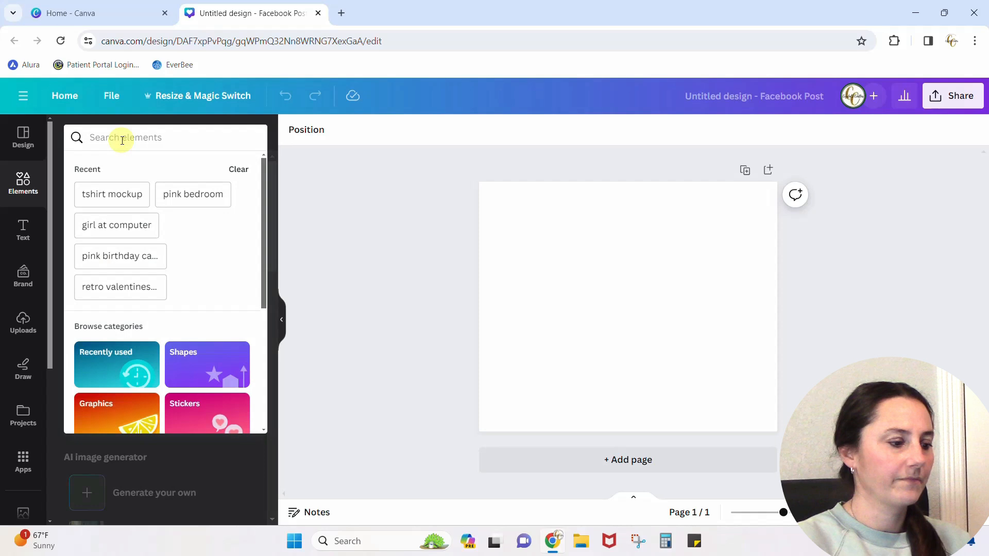
text(pink birthday cake)
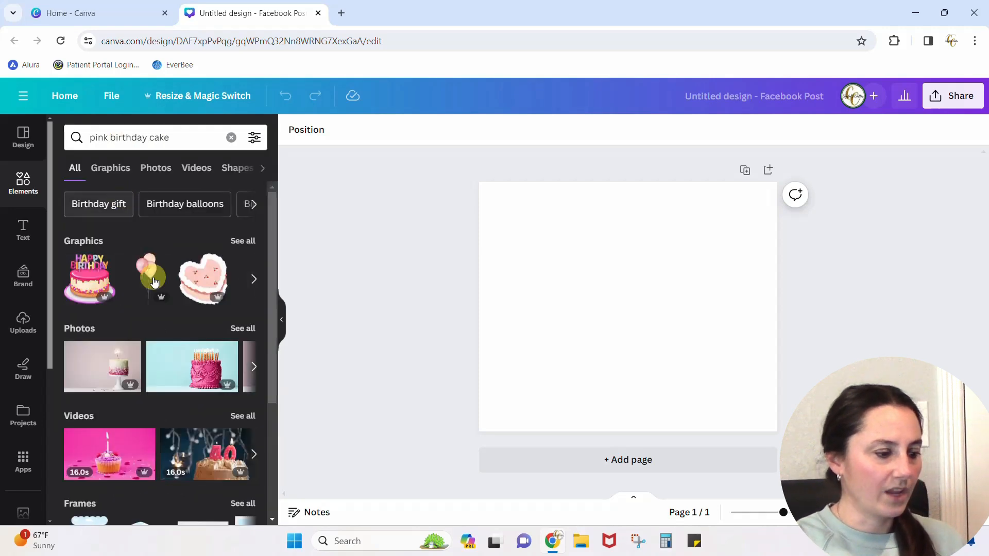
scroll(down, 3)
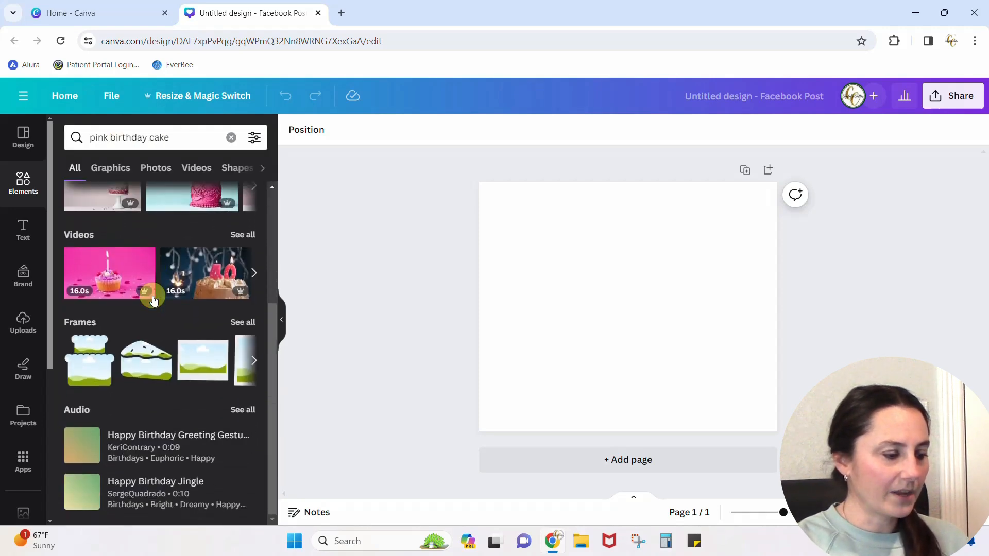
click(155, 167)
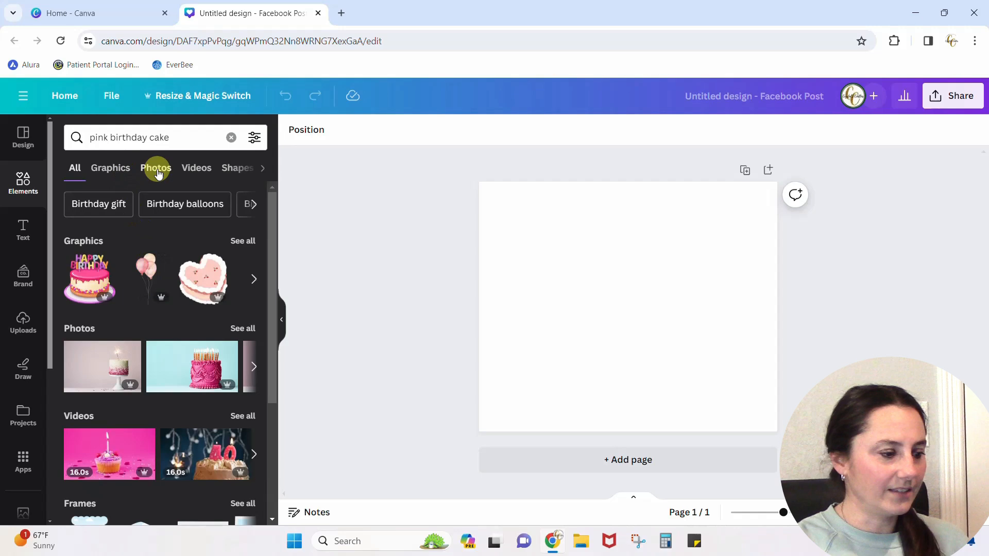
click(155, 168)
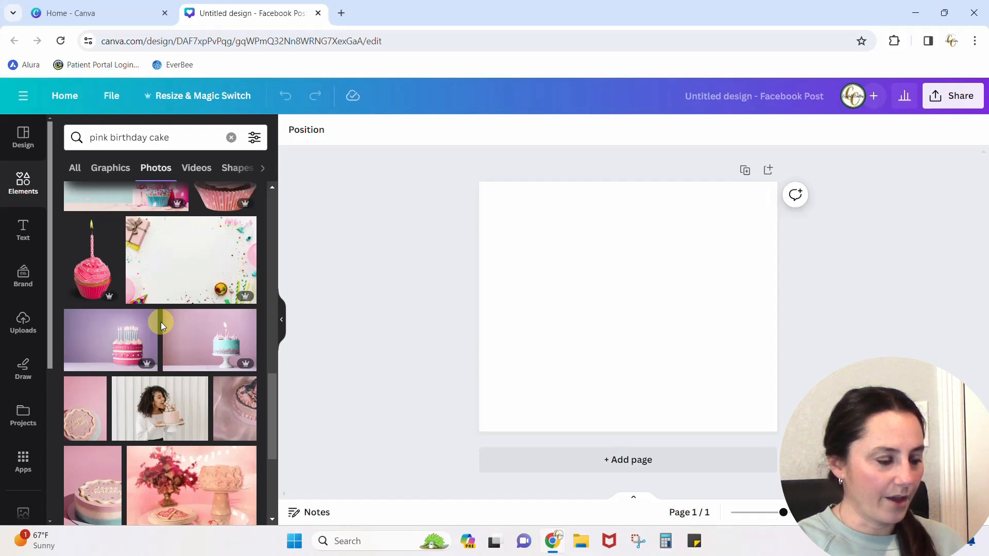
scroll(down, 3)
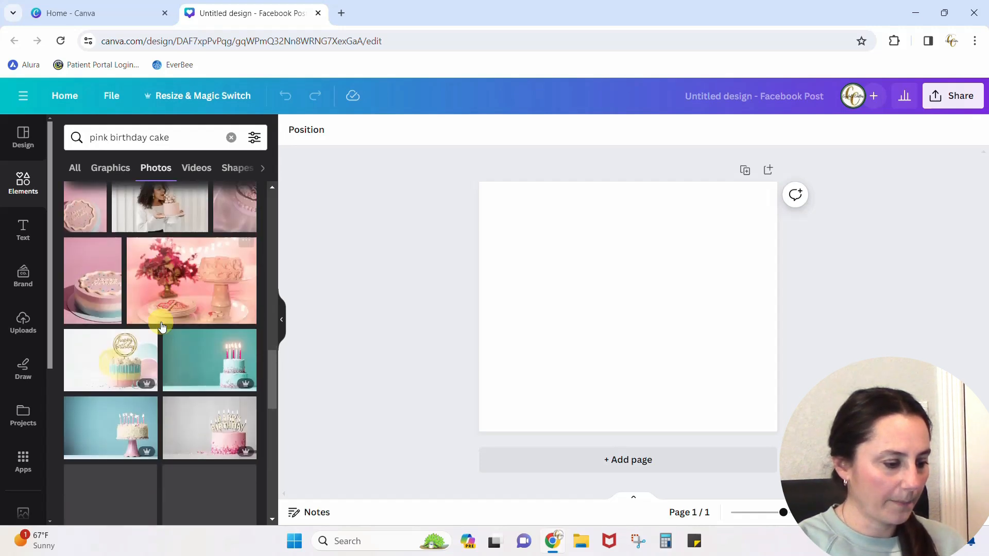
scroll(down, 3)
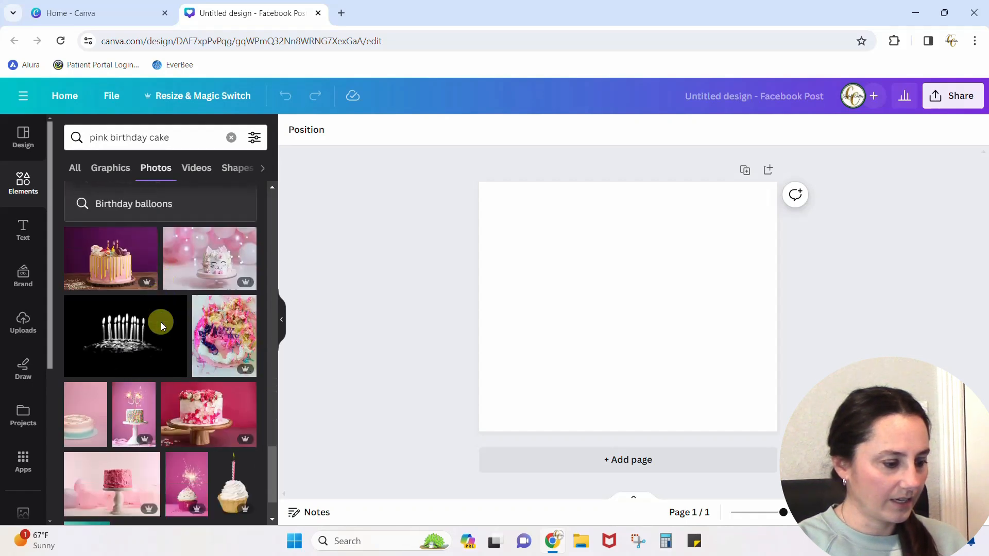
scroll(down, 3)
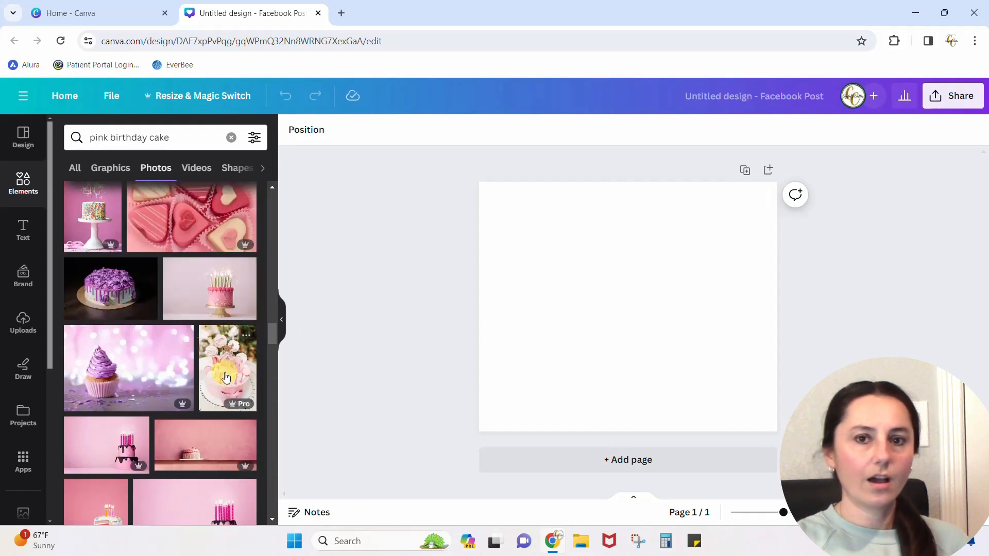
- Add the pink meringue cake photo, then resize and centre it on the page
click(227, 368)
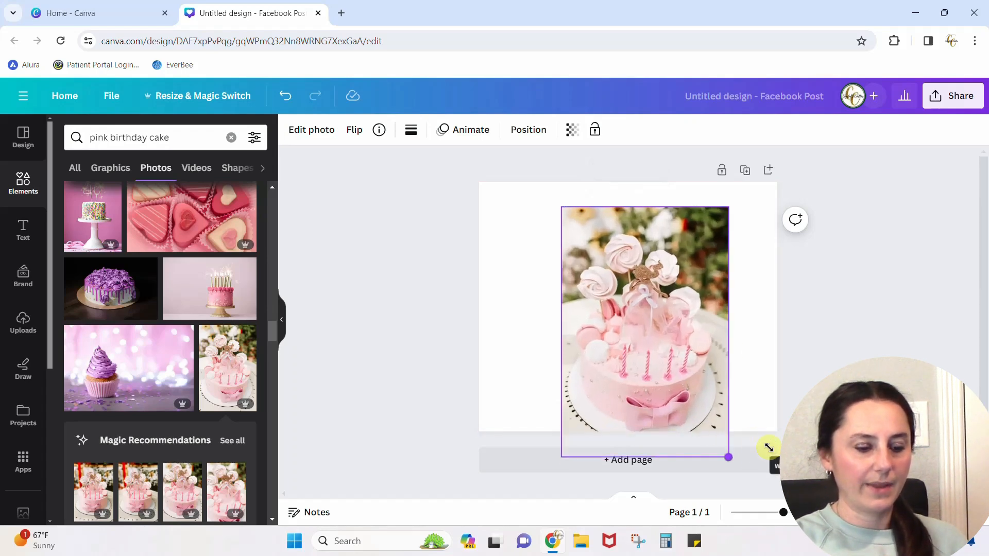
drag(728, 458, 712, 441)
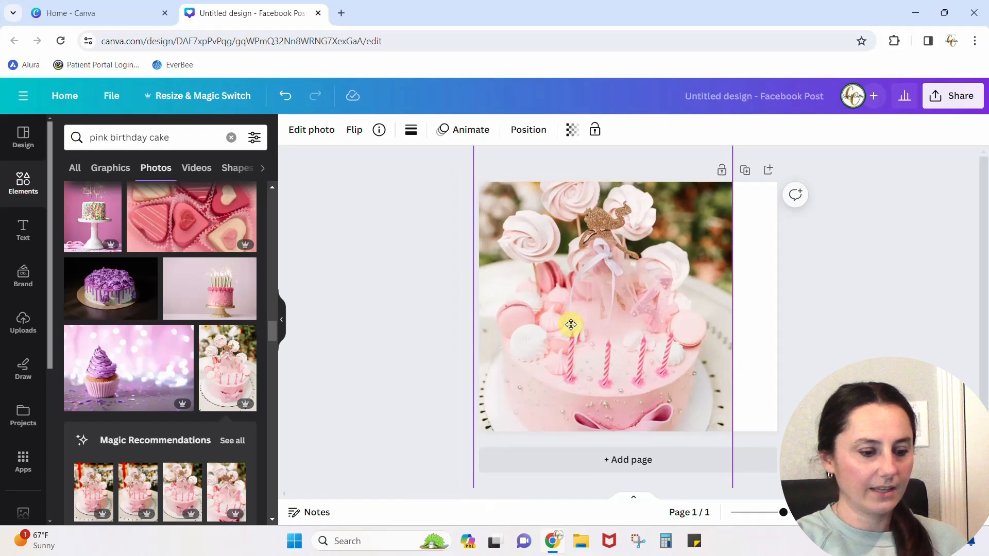
drag(571, 325, 725, 292)
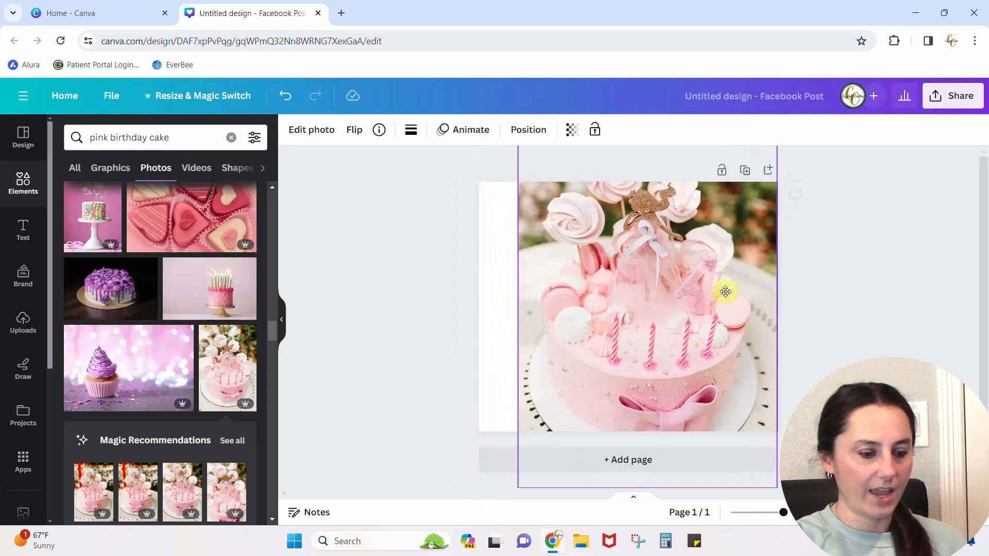
drag(725, 291, 674, 365)
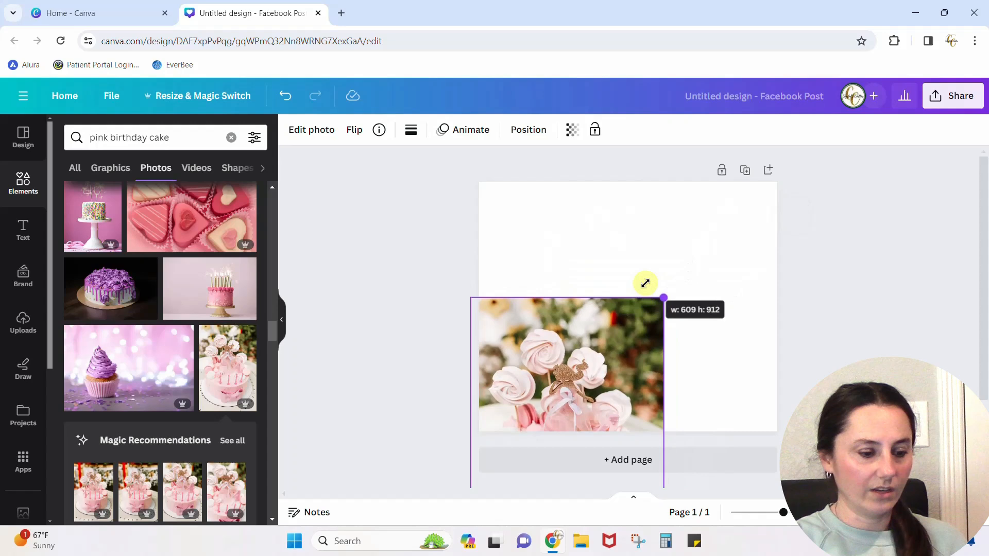
drag(663, 297, 723, 187)
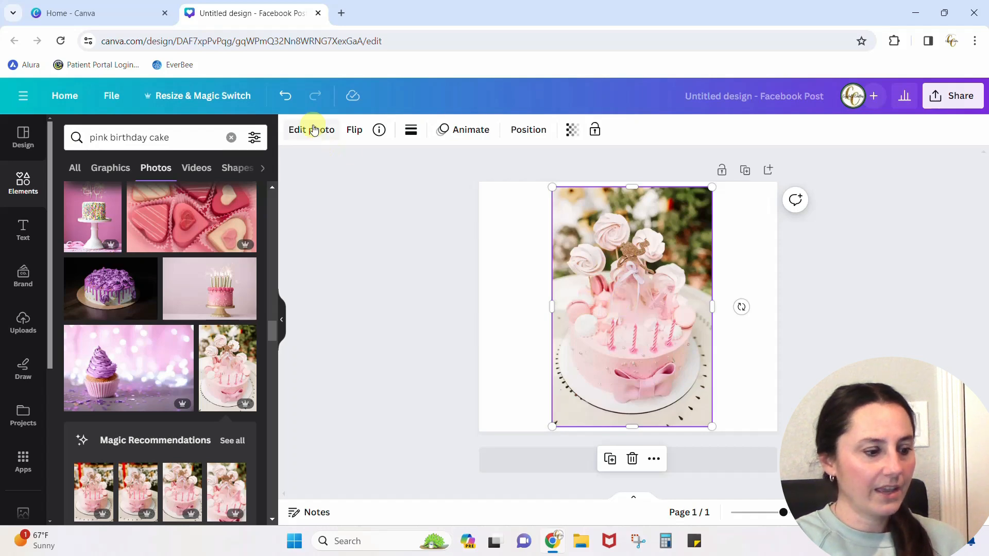
- Run Magic Expand on the cake photo with the Whole Page option
click(310, 130)
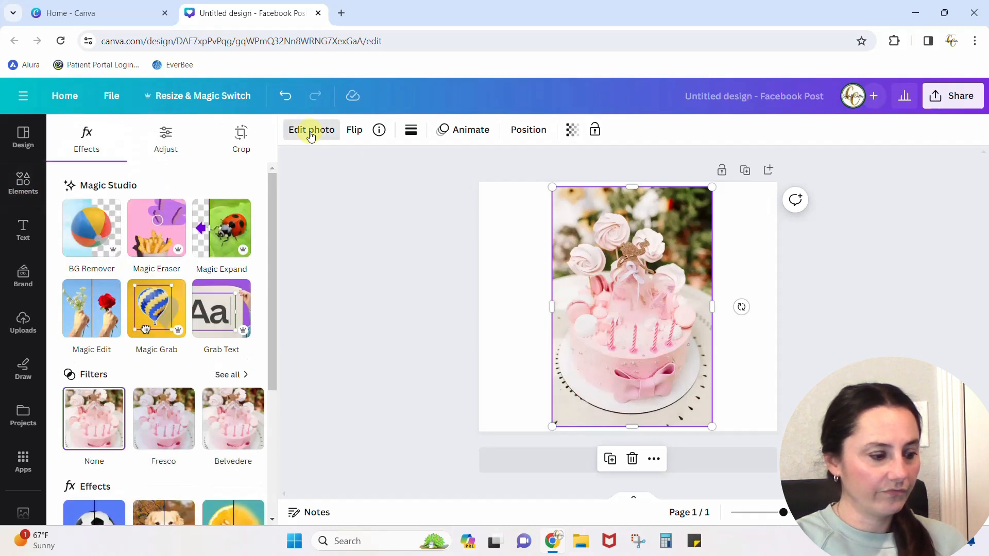
click(165, 138)
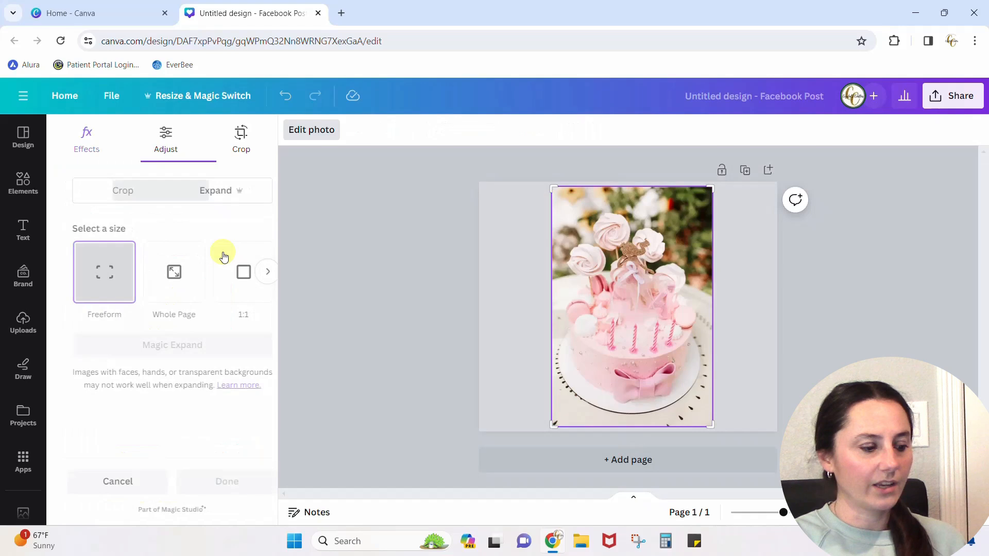
click(241, 138)
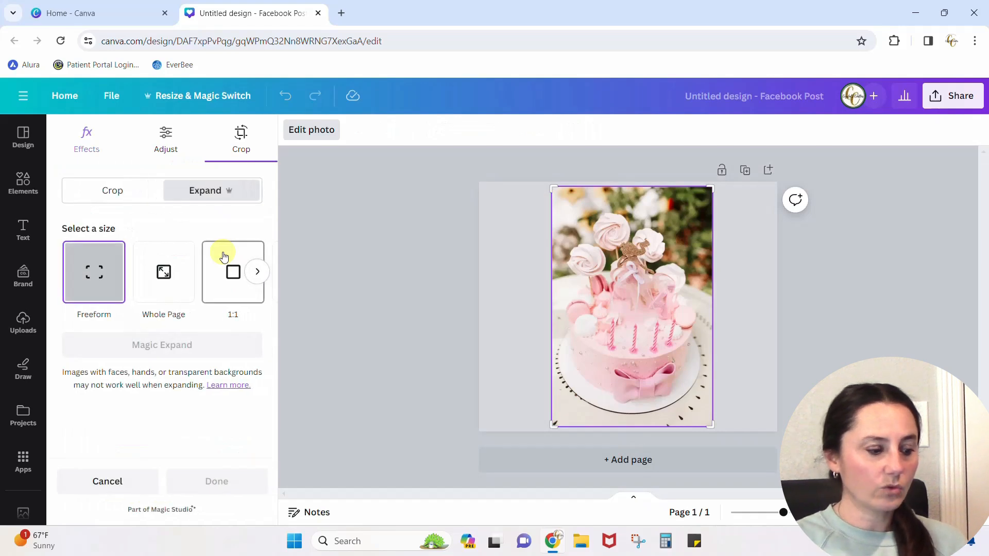
mouse_move(163, 280)
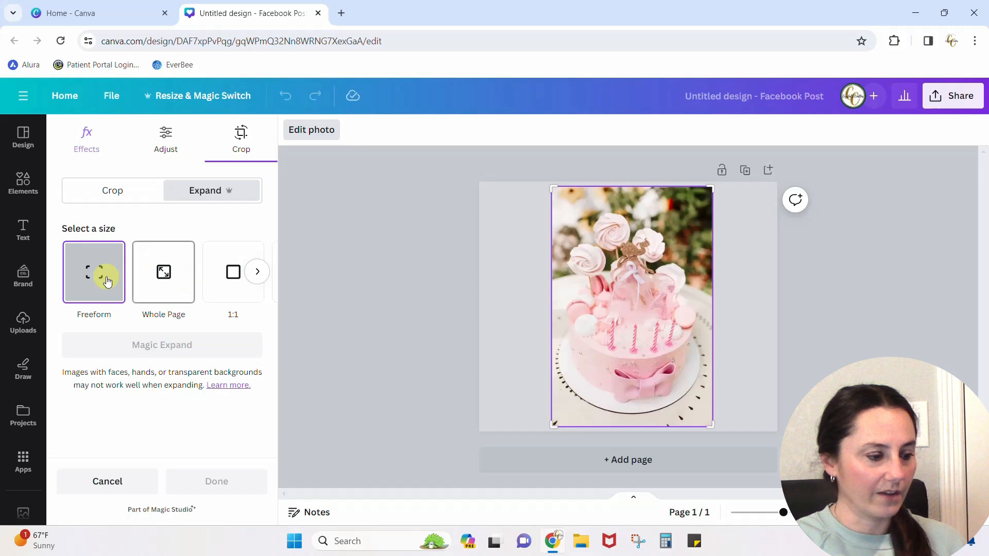
click(162, 272)
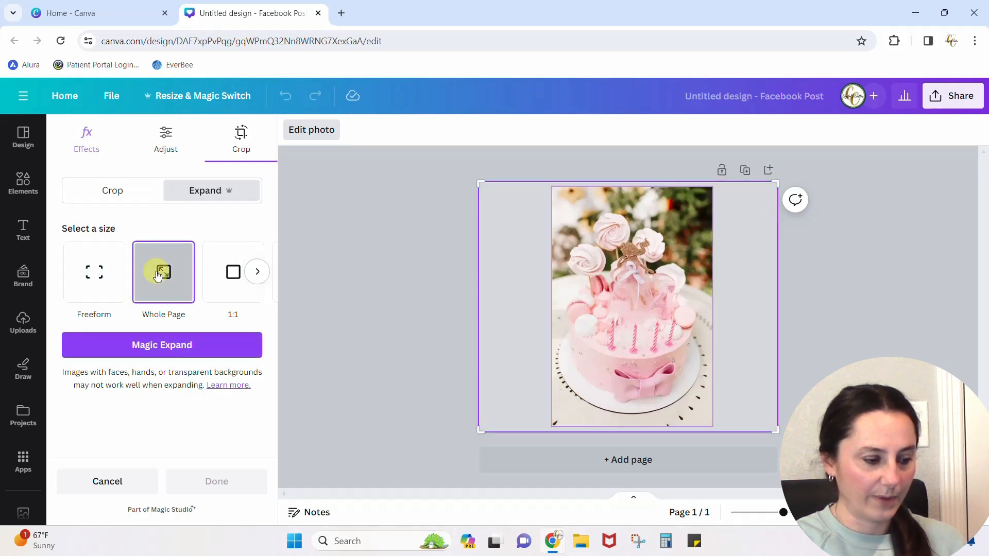
click(162, 345)
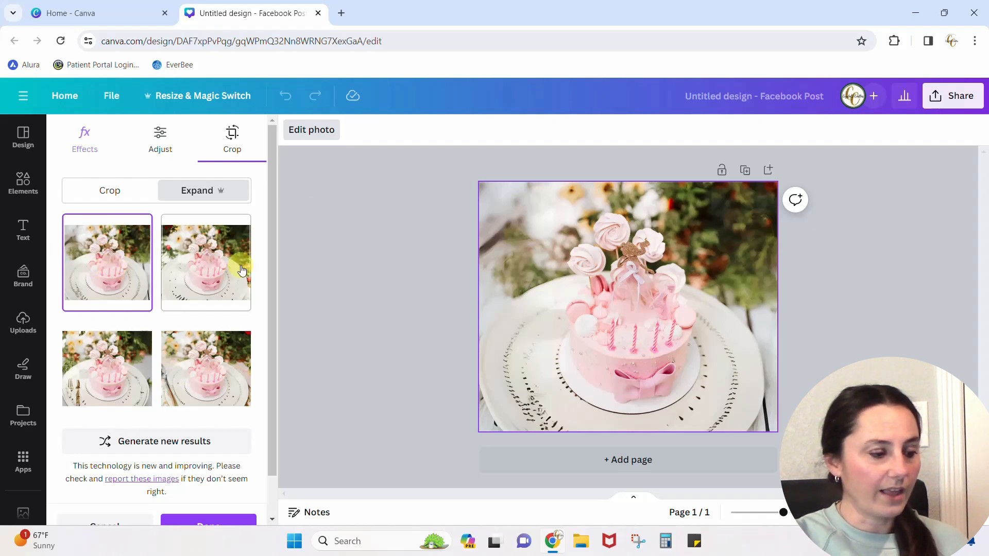
- Preview the second and third Magic Expand results, then apply the fourth
click(204, 261)
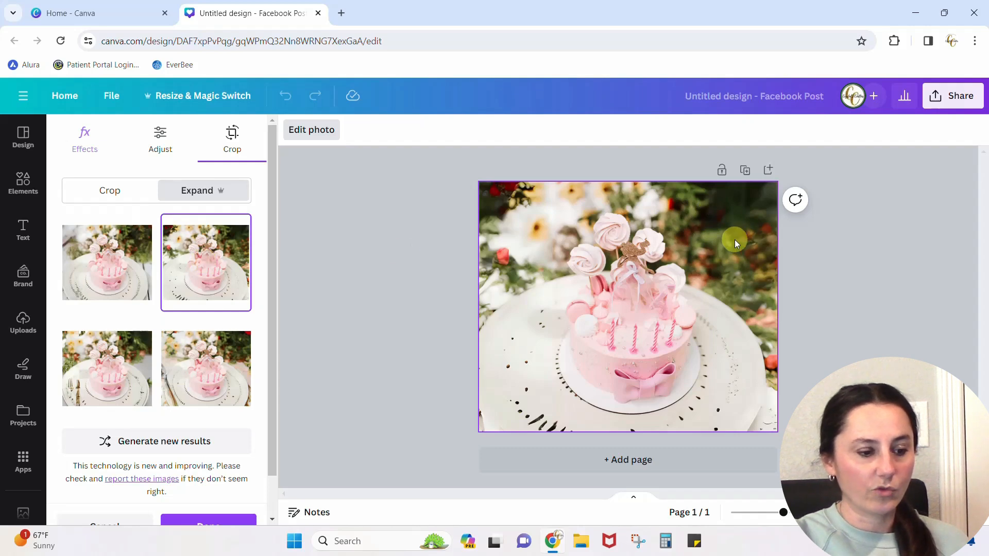
mouse_move(537, 213)
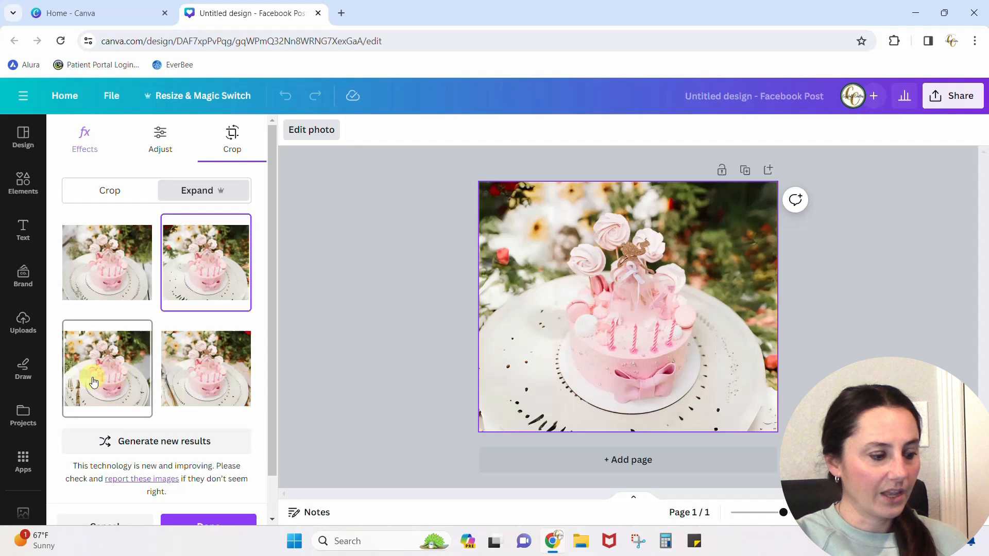
click(107, 368)
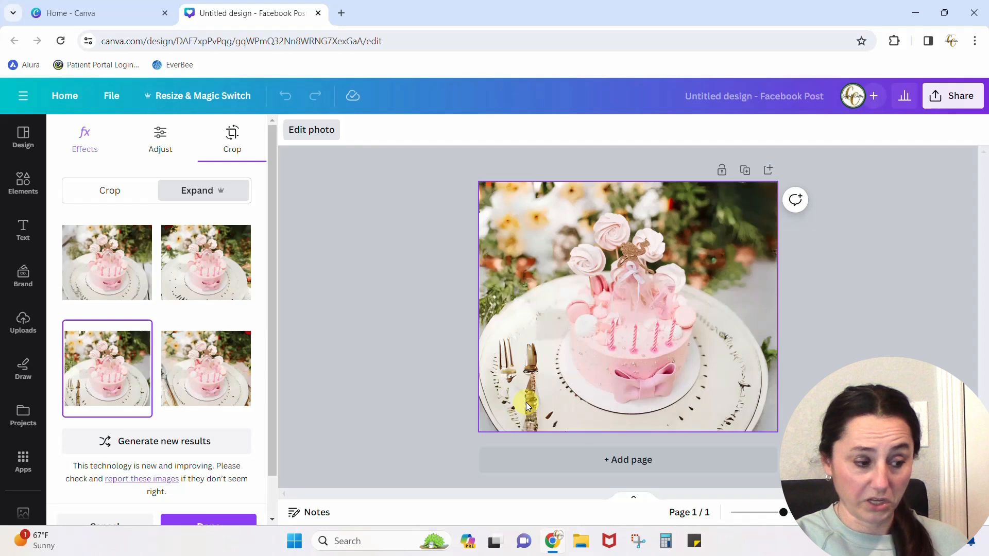
click(206, 368)
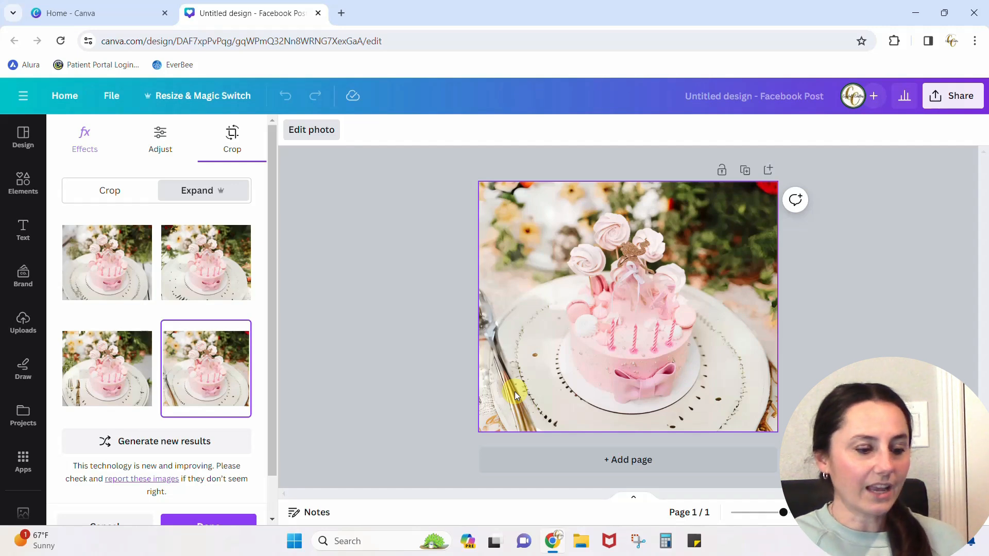
mouse_move(189, 471)
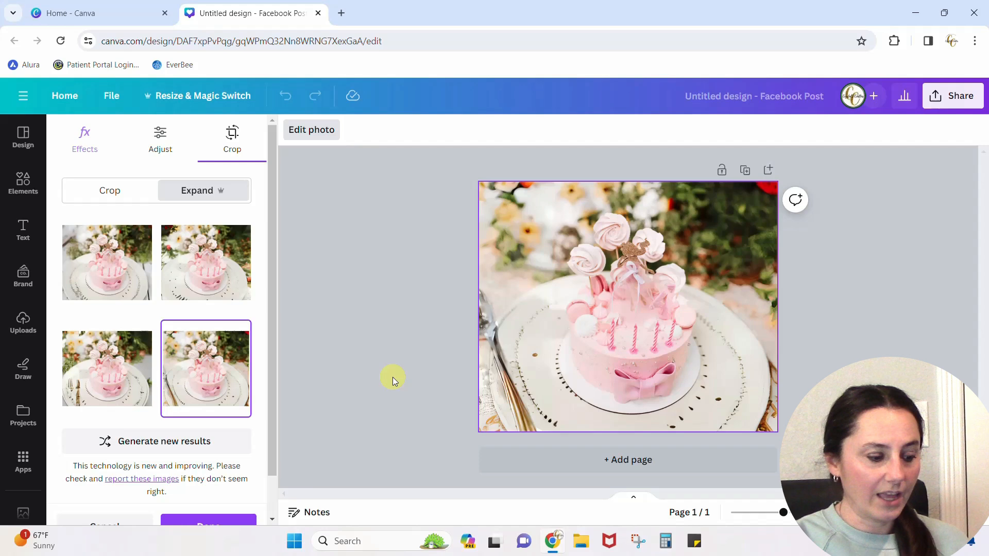
scroll(down, 3)
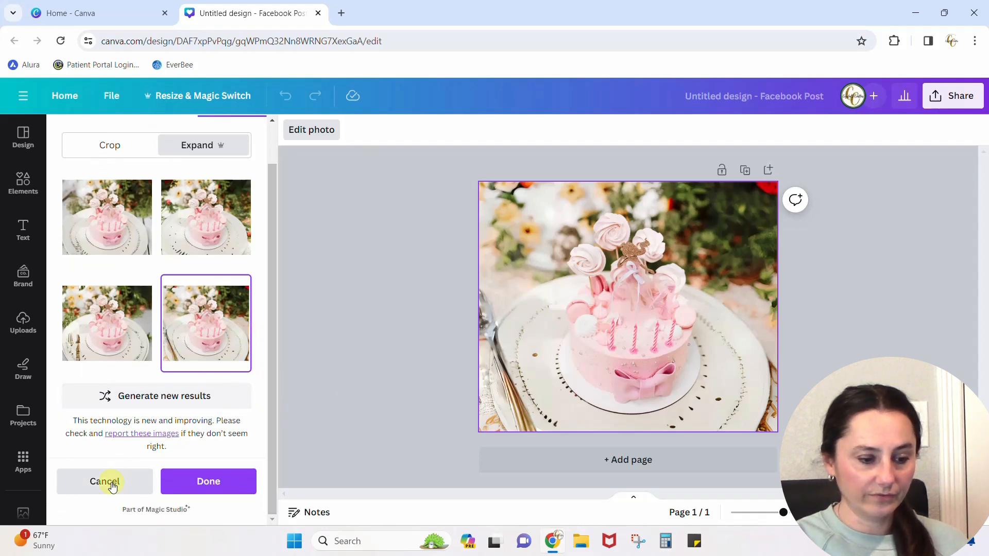
- Cancel the expansion and rerun Magic Expand on the cake photo for Whole Page
click(104, 481)
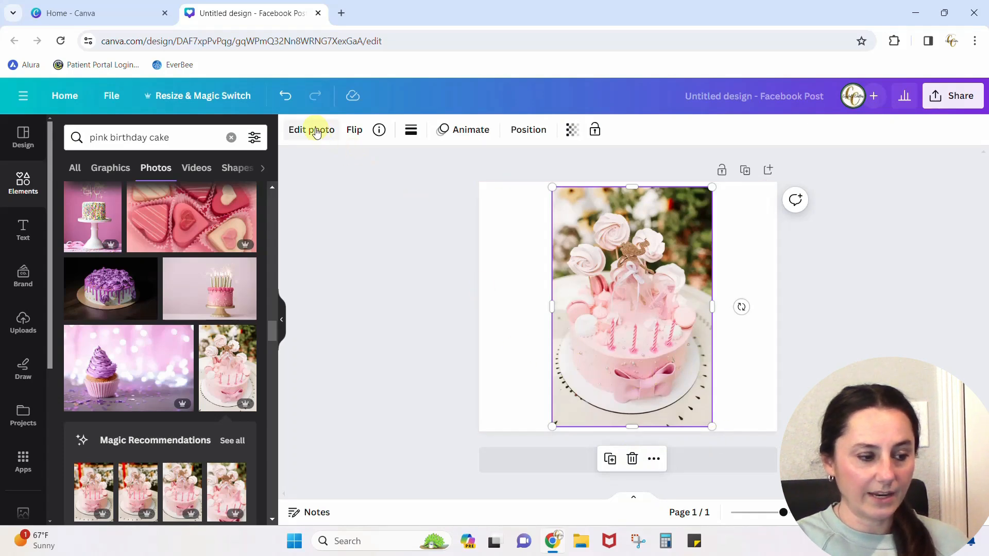
click(311, 130)
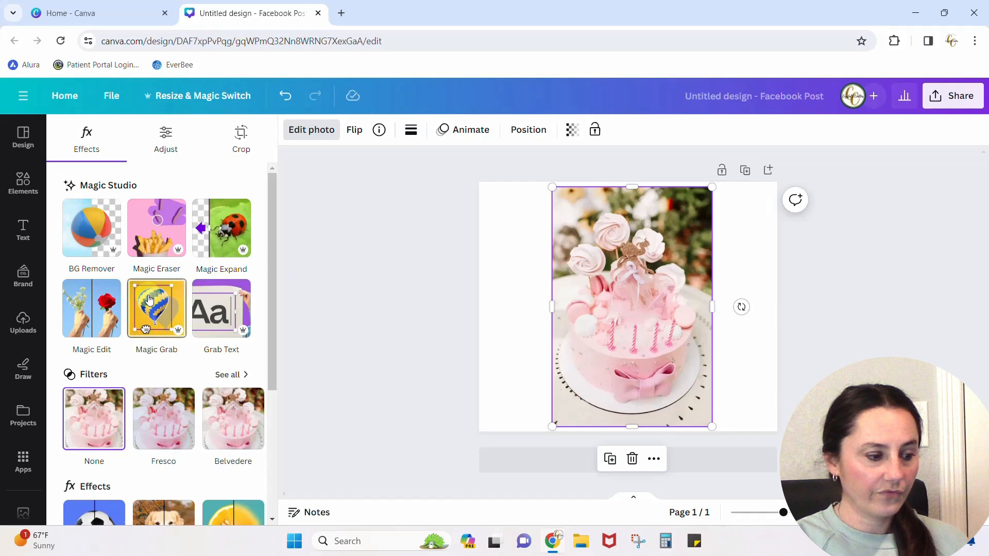
click(241, 139)
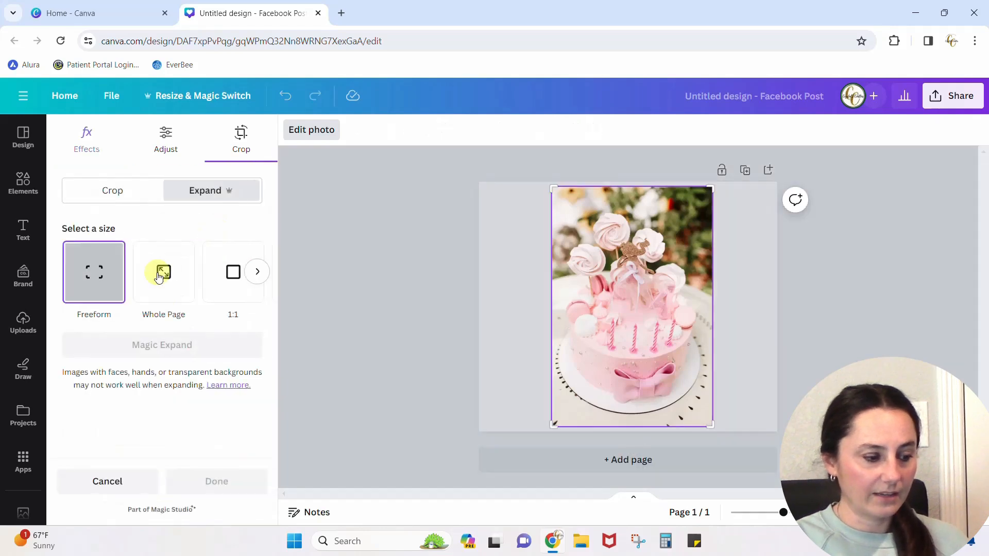
click(163, 272)
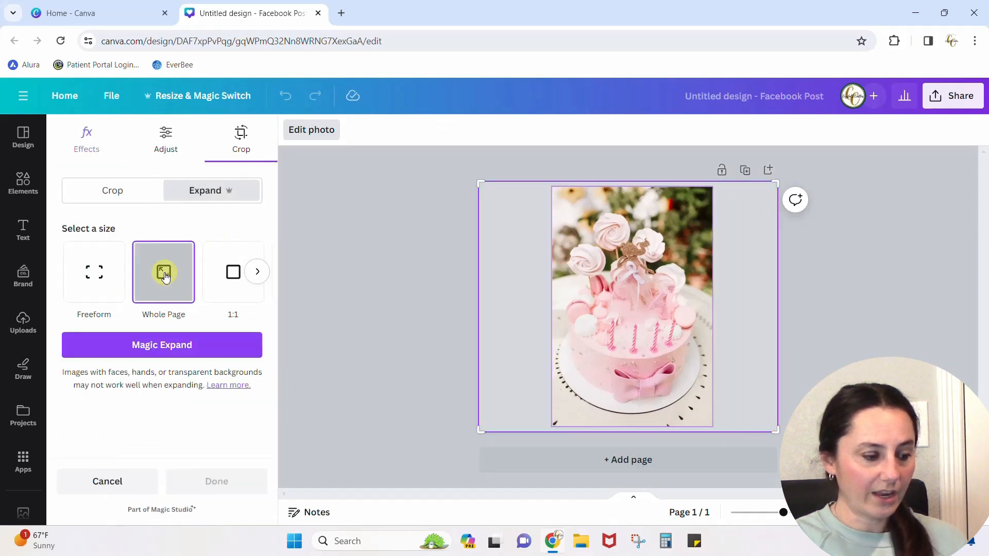
click(162, 345)
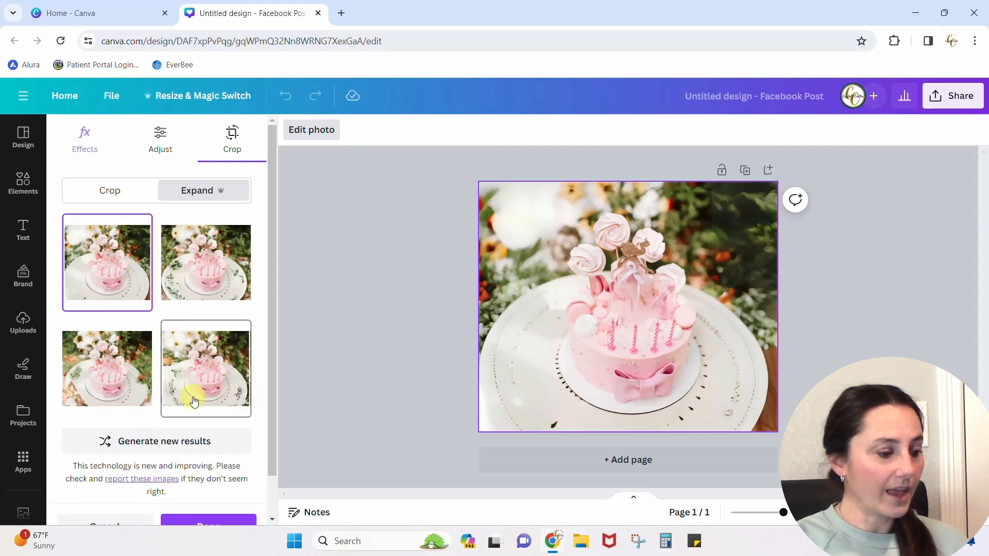
- Switch between the second and fourth generated backgrounds, ending on the second
click(206, 262)
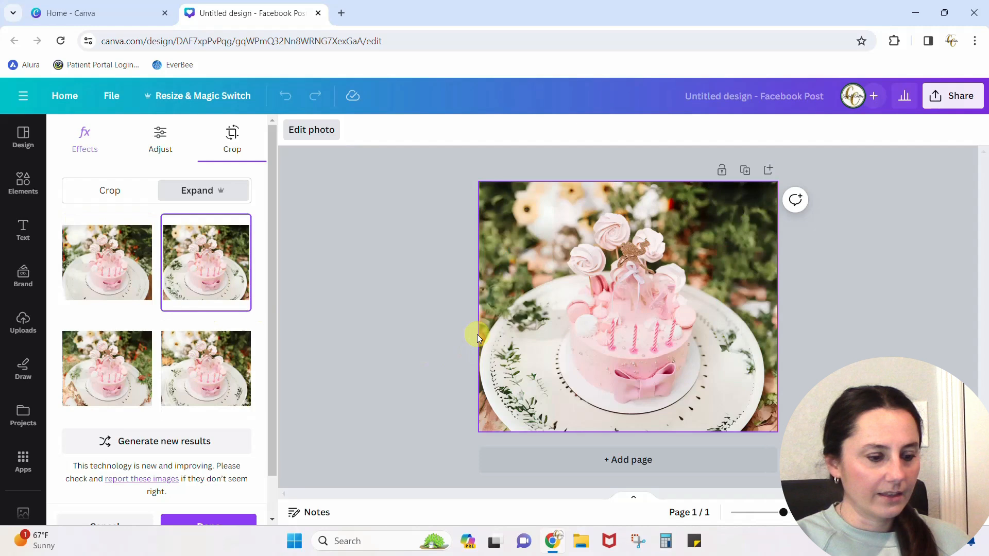
mouse_move(551, 388)
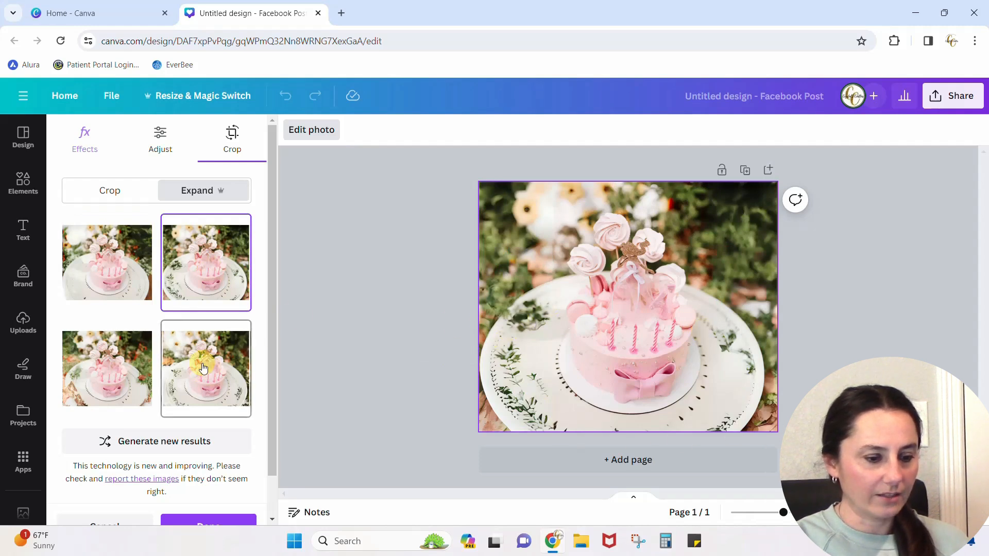
click(205, 369)
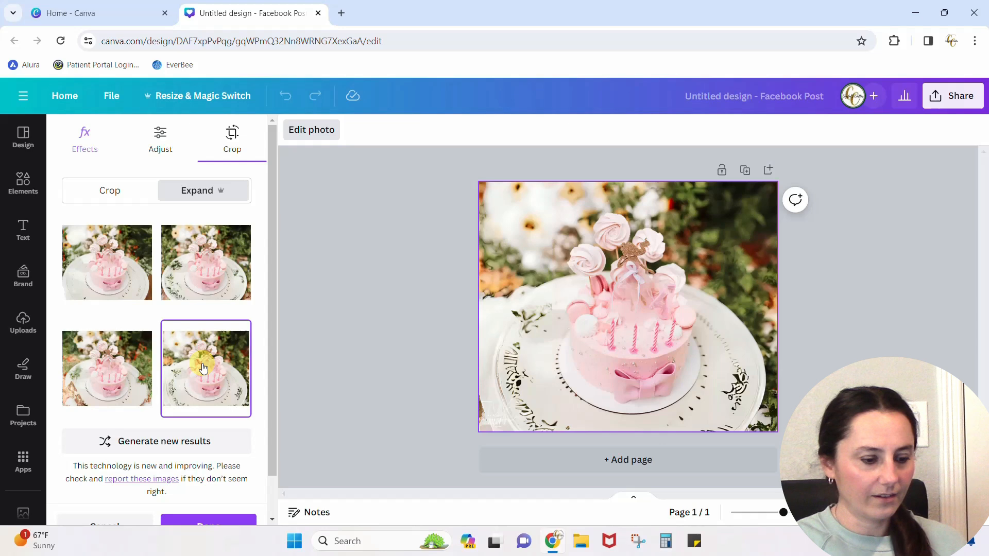
click(205, 262)
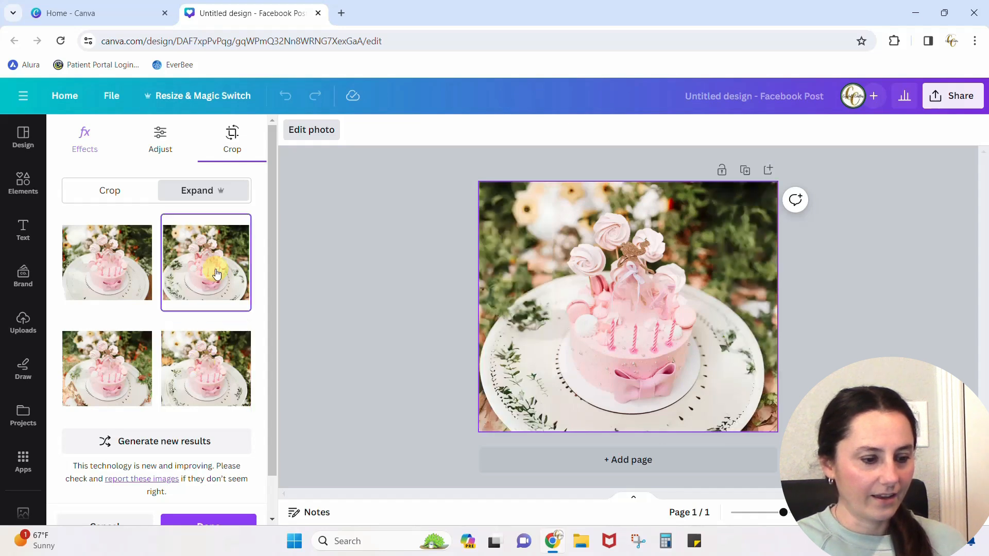
click(206, 368)
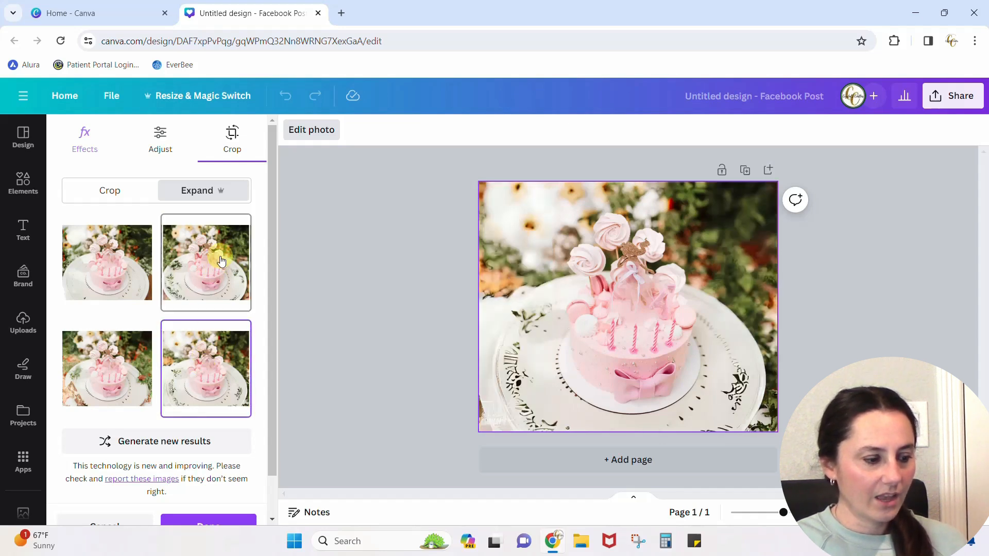
click(206, 261)
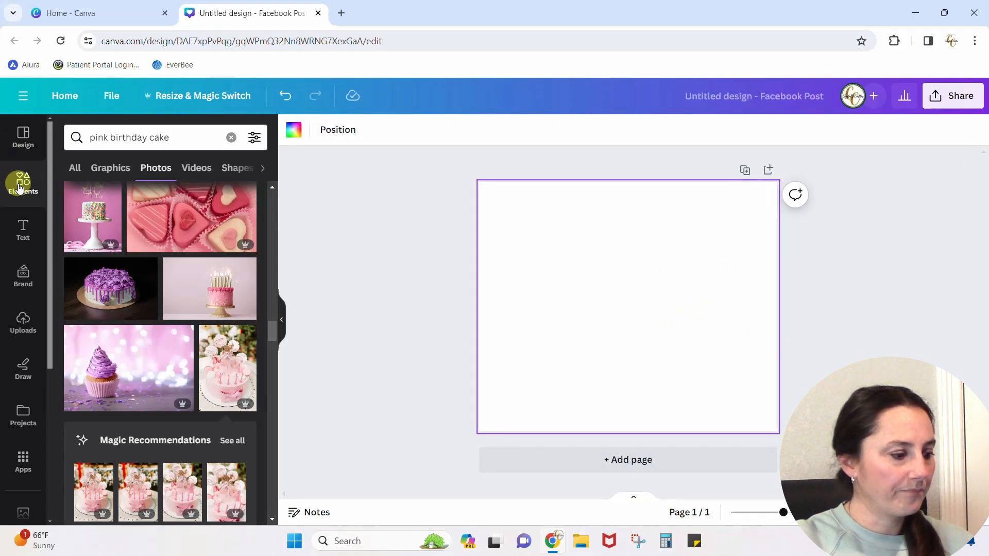
- Search Elements for 'tshirt mockup' and browse the Photos results
click(231, 138)
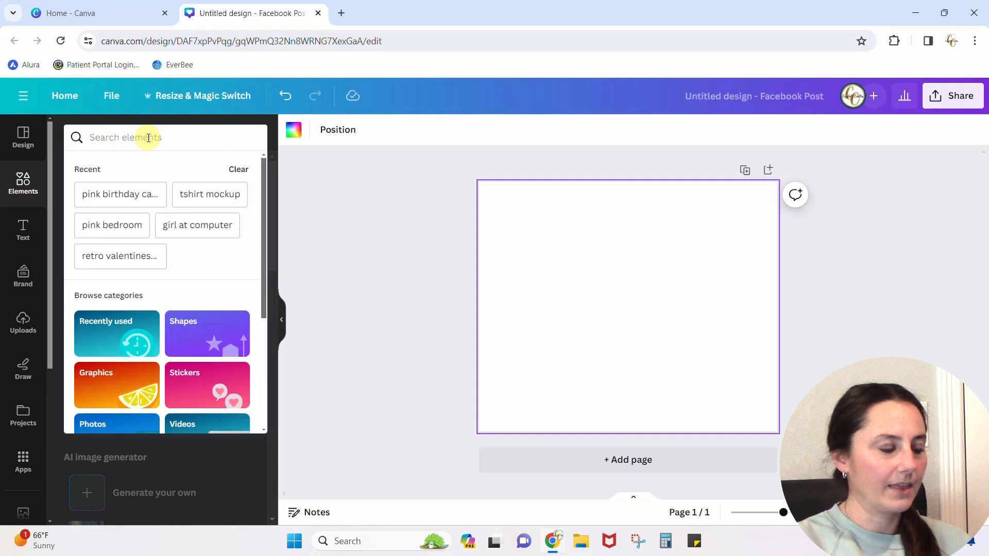
text(t)
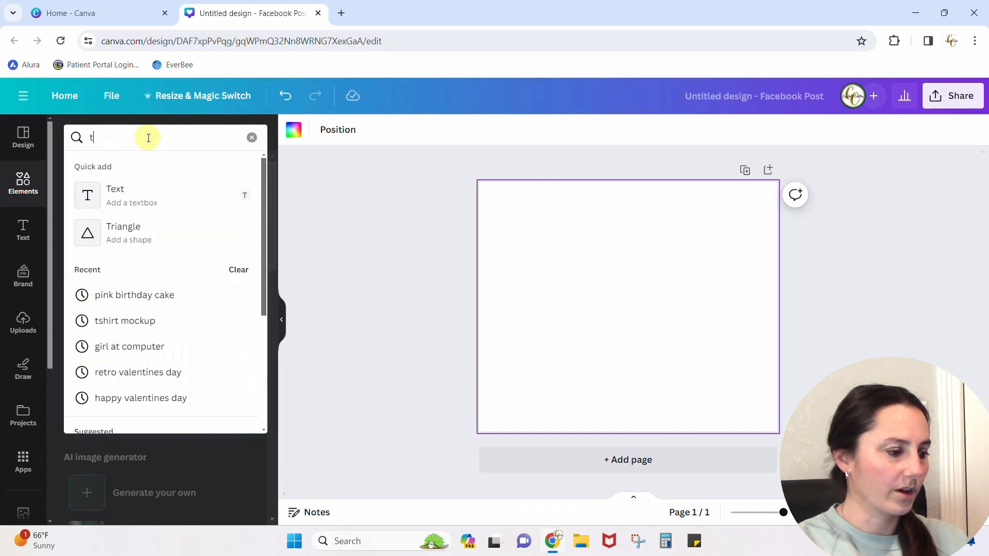
text(shit)
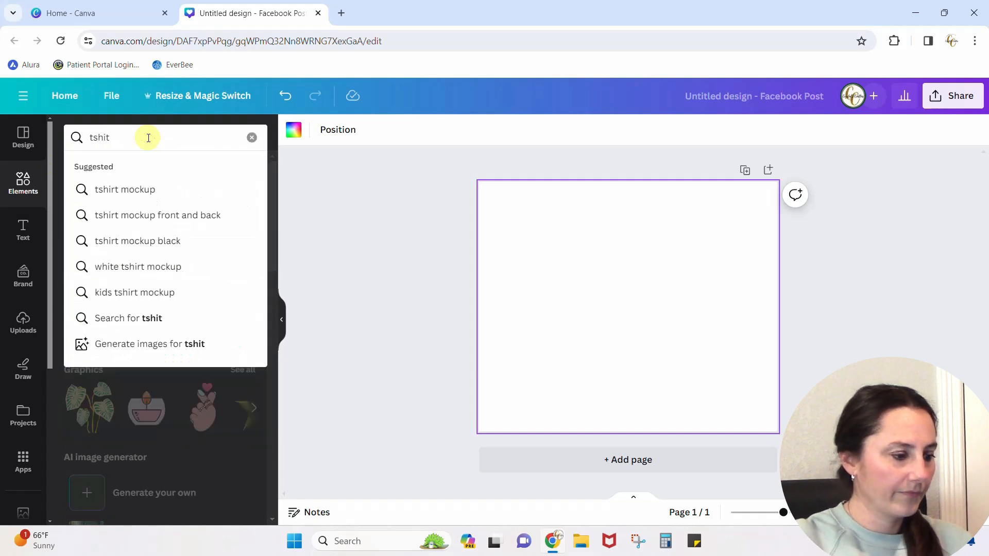
click(124, 189)
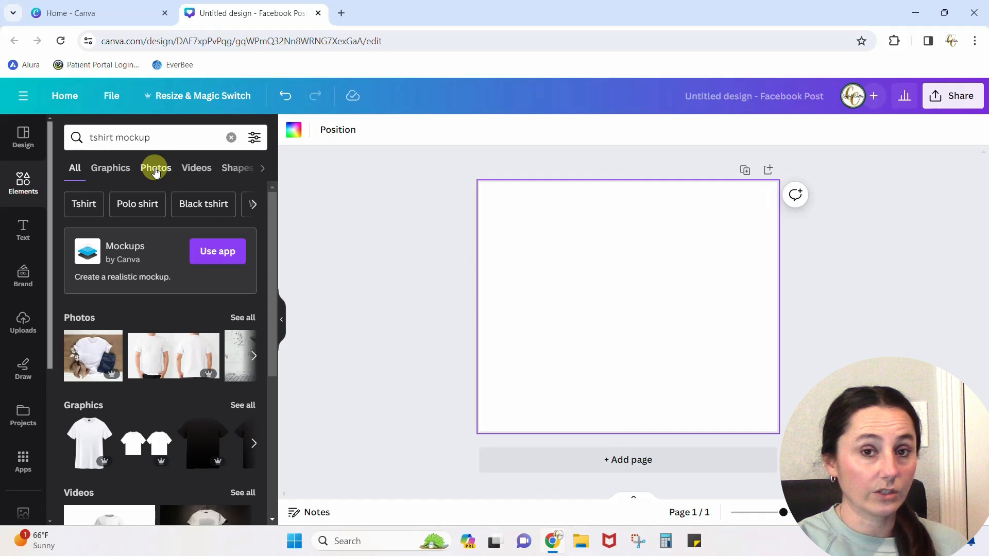
click(155, 168)
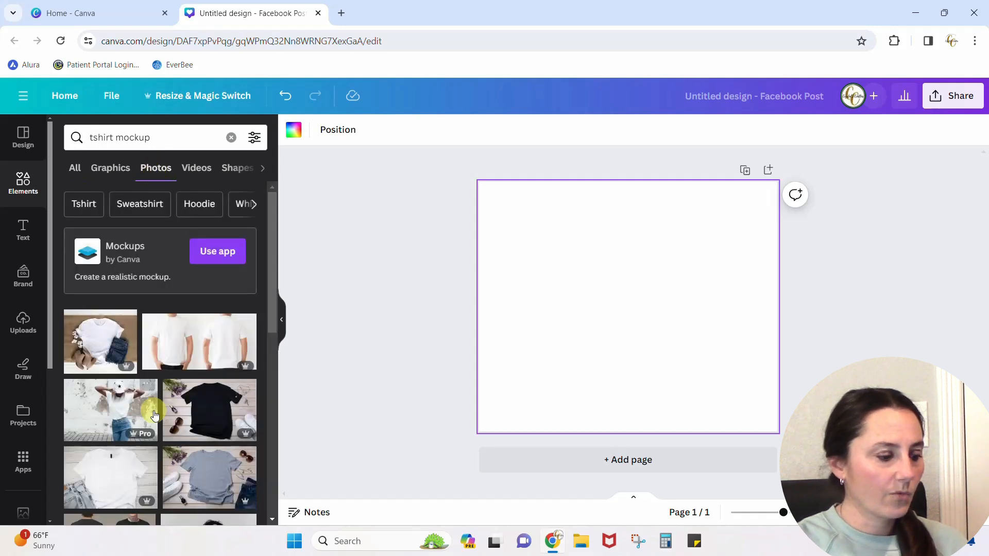
scroll(down, 3)
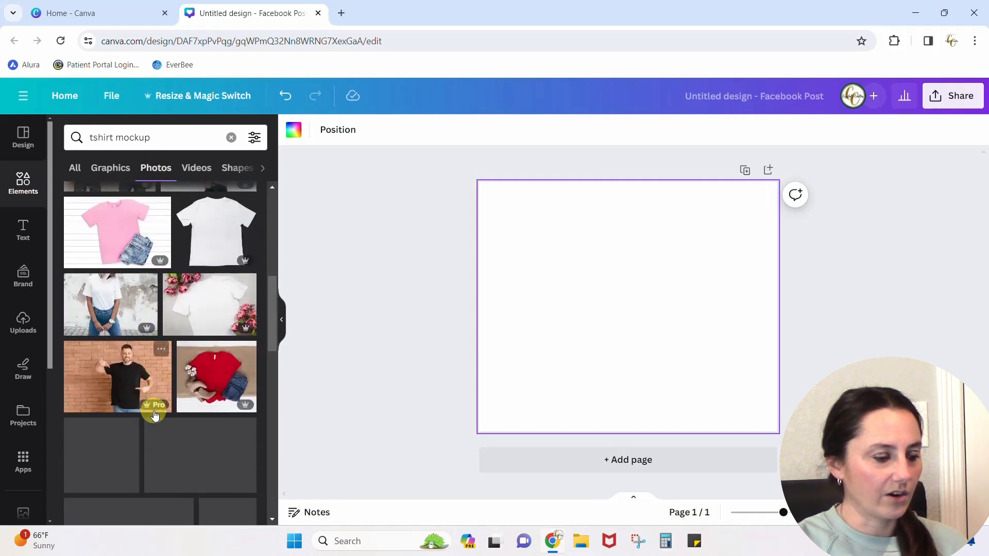
scroll(down, 3)
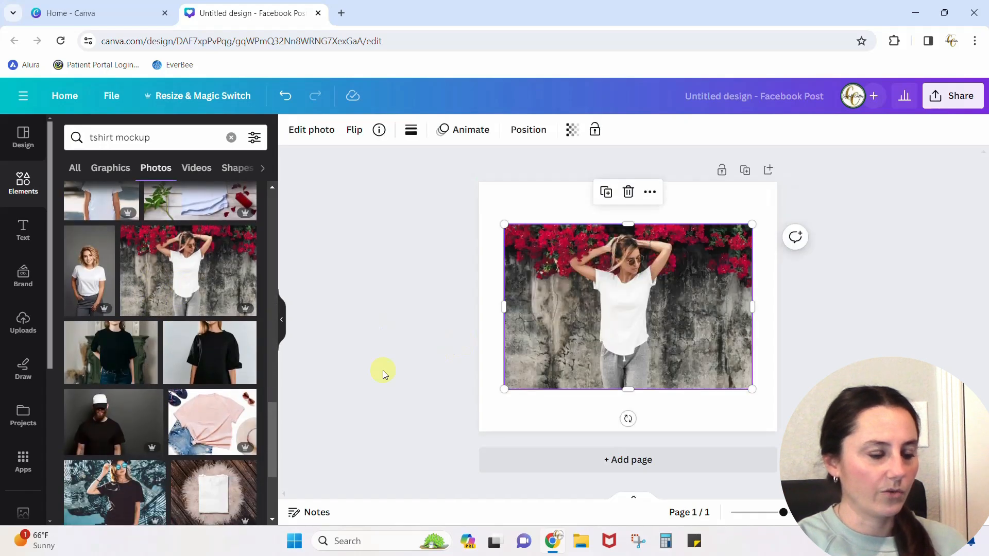
- Align the t-shirt photo to the left edge and enlarge it to full page height
drag(503, 388, 490, 399)
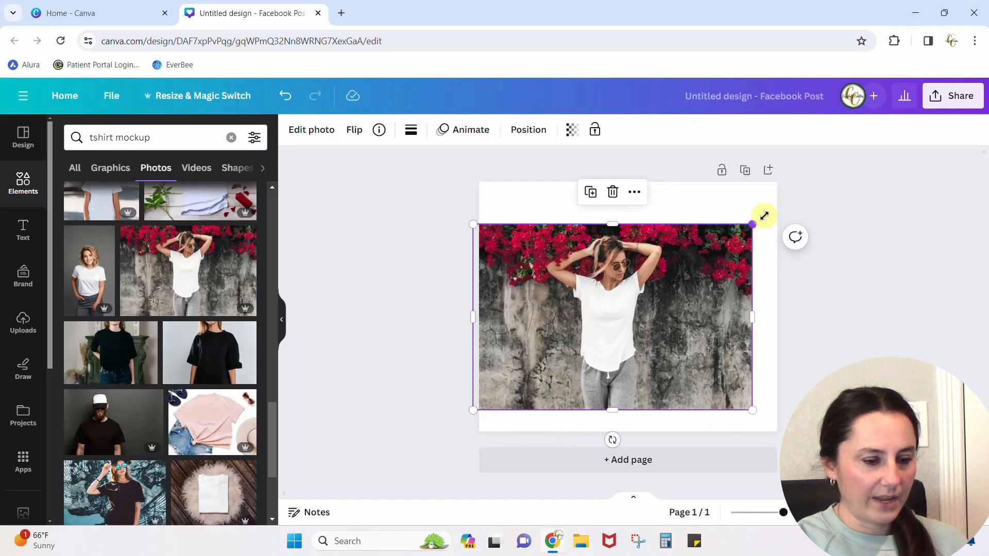
drag(472, 411, 475, 411)
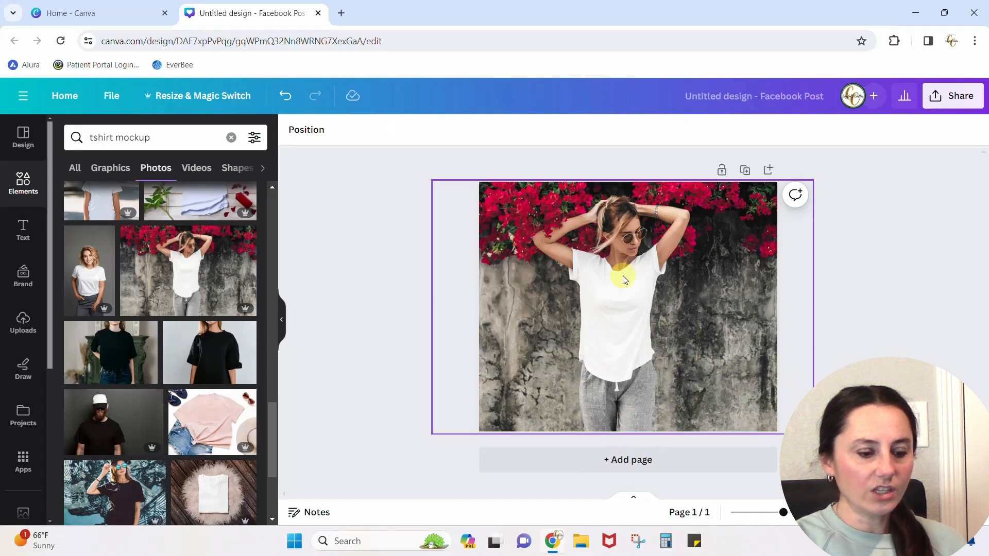
mouse_move(707, 312)
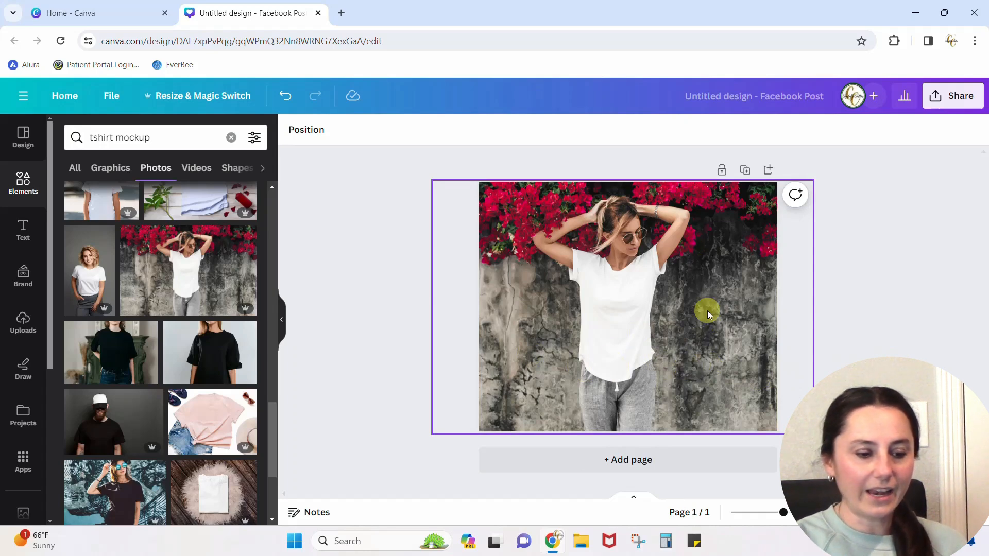
mouse_move(721, 334)
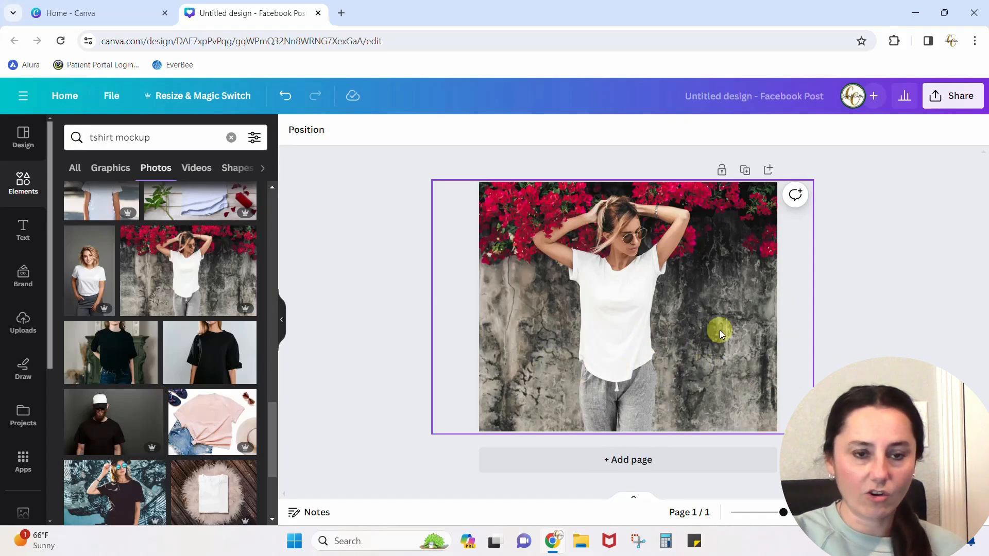
mouse_move(401, 325)
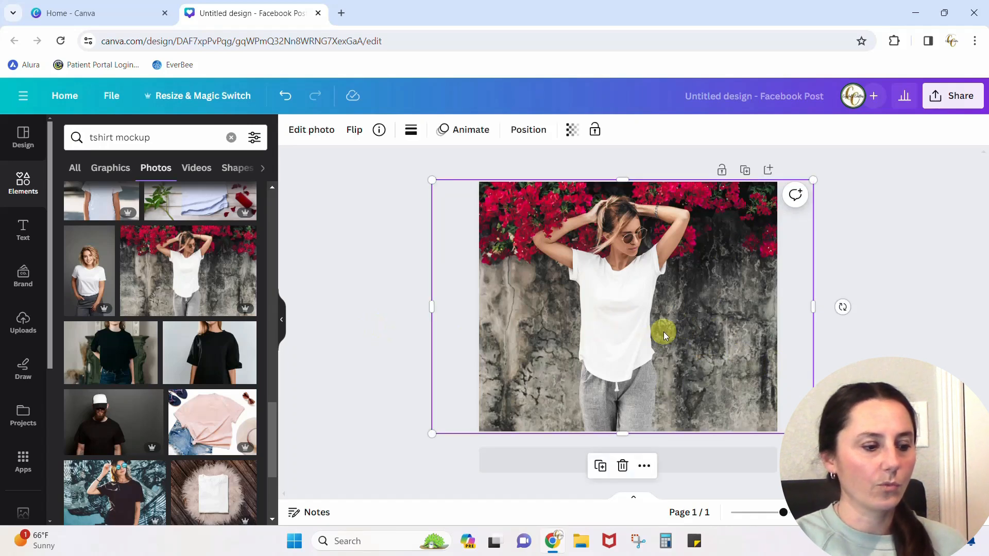
- Apply Magic Grab to the t-shirt photo and drag the woman to the right side
click(311, 130)
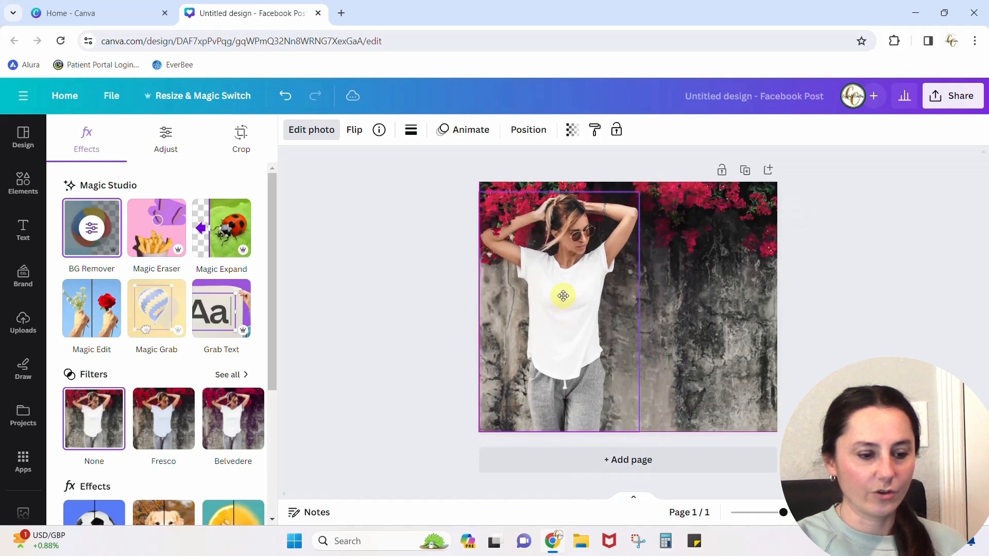
drag(563, 295, 717, 290)
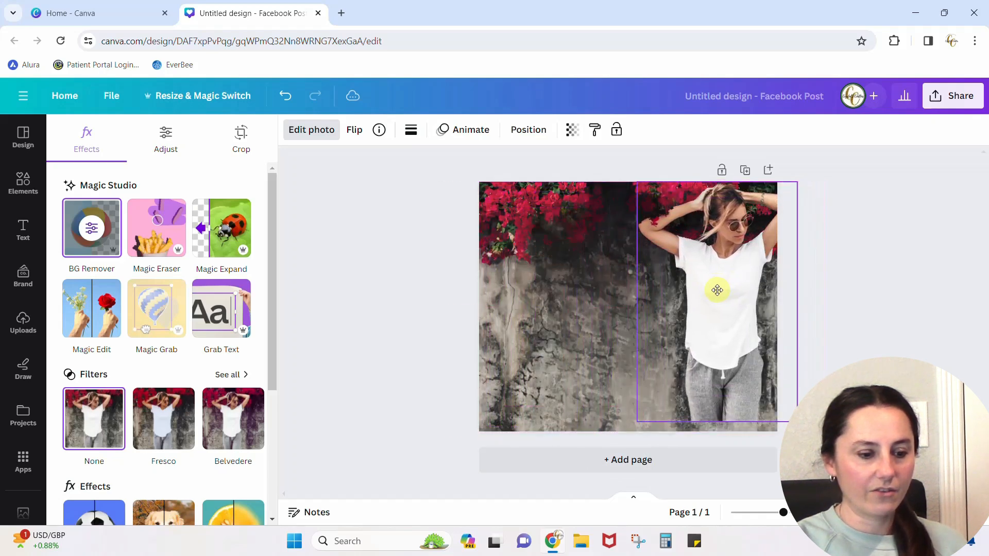
drag(716, 290, 566, 298)
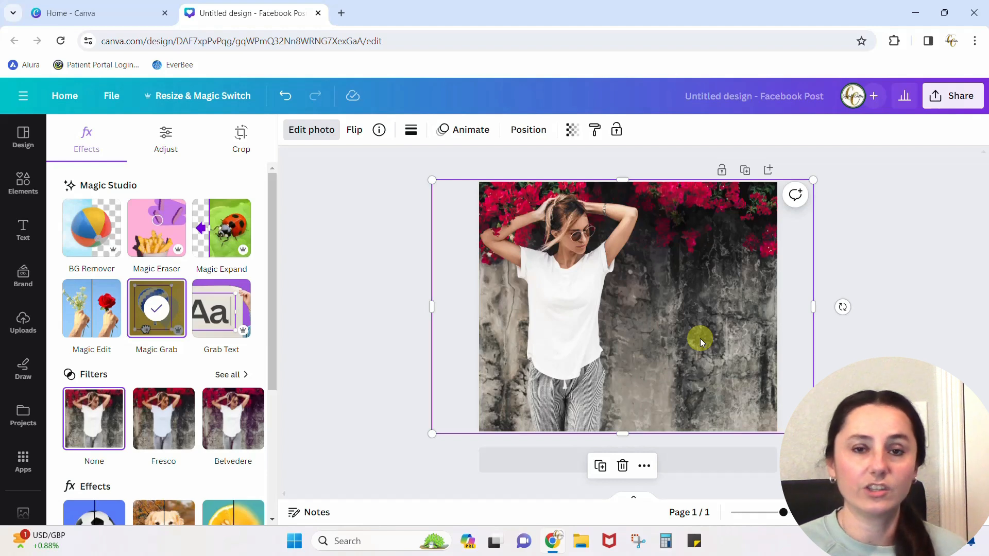
mouse_move(634, 396)
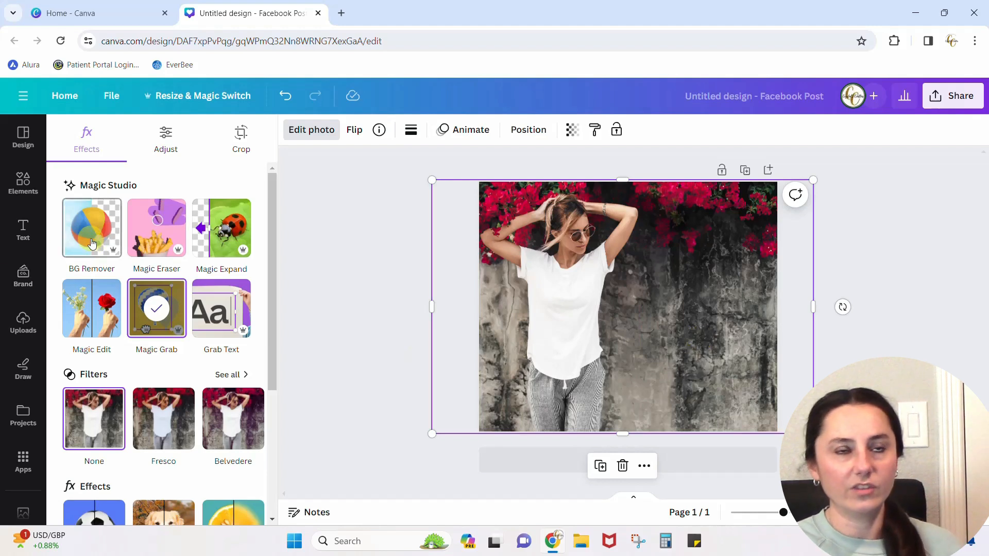
mouse_move(92, 308)
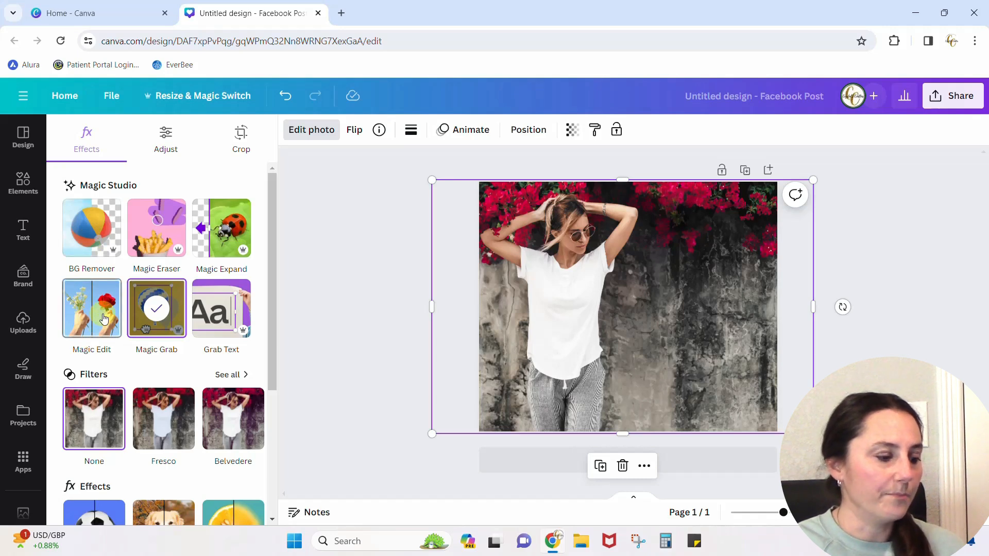
mouse_move(217, 301)
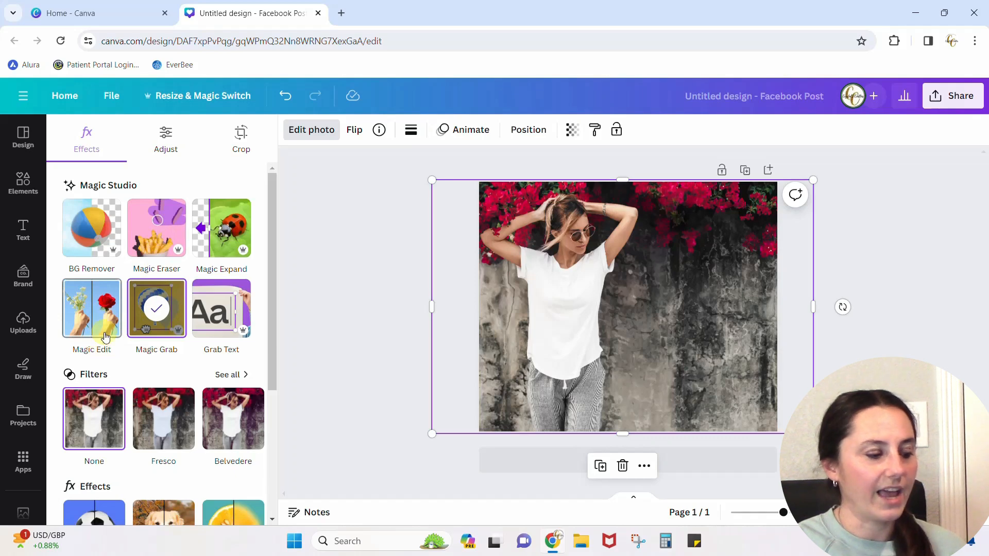
- Delete the t-shirt photo and add a pink rose in vase photo via search
click(91, 309)
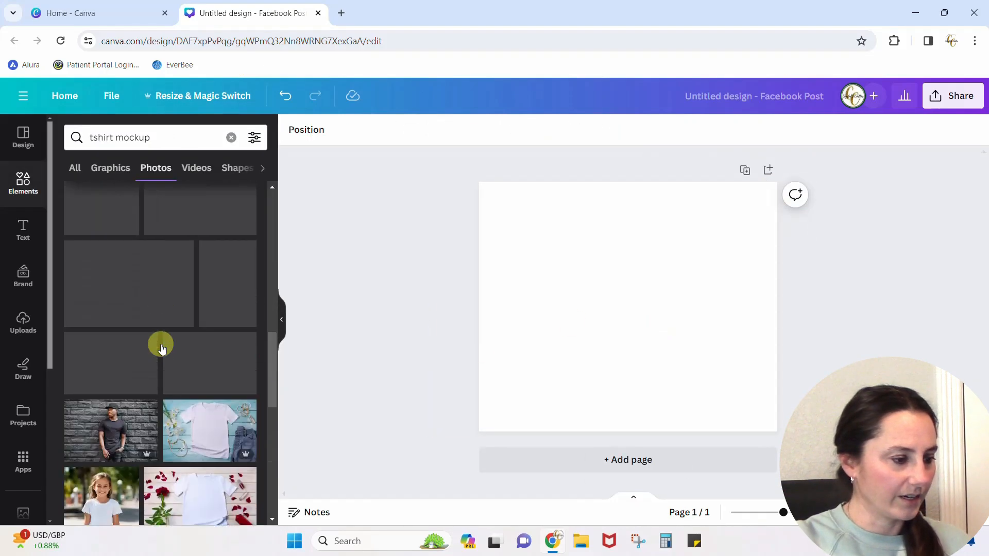
click(231, 138)
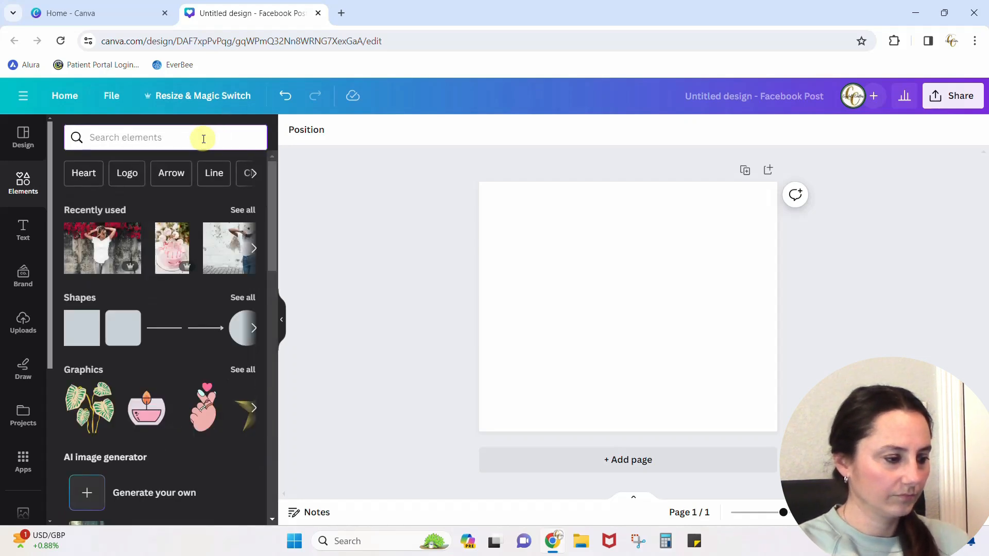
text(rose in vase)
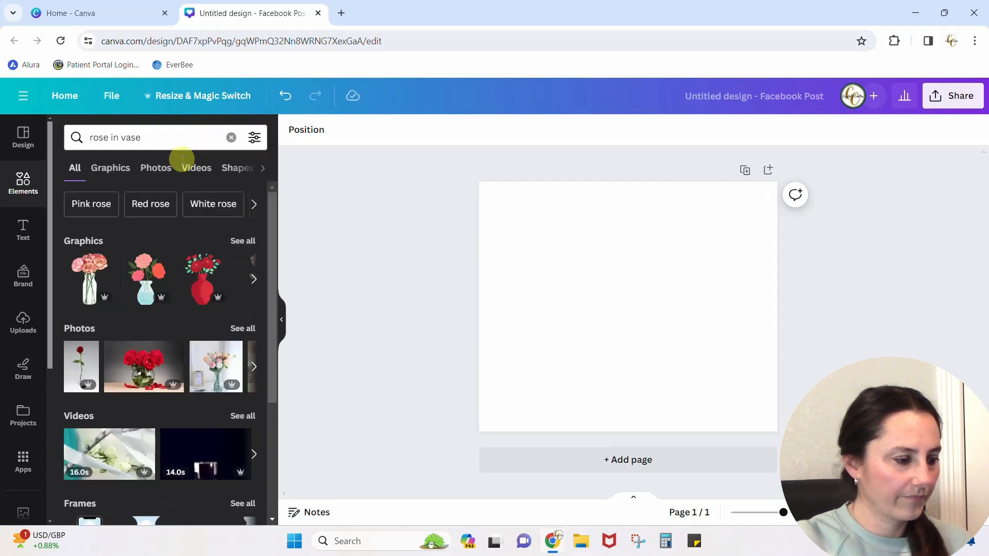
click(155, 168)
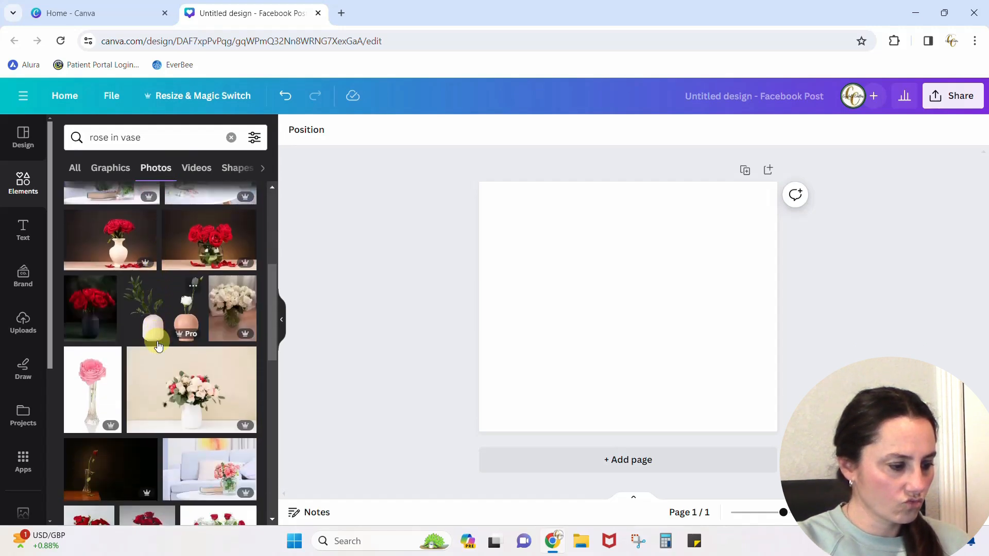
click(92, 390)
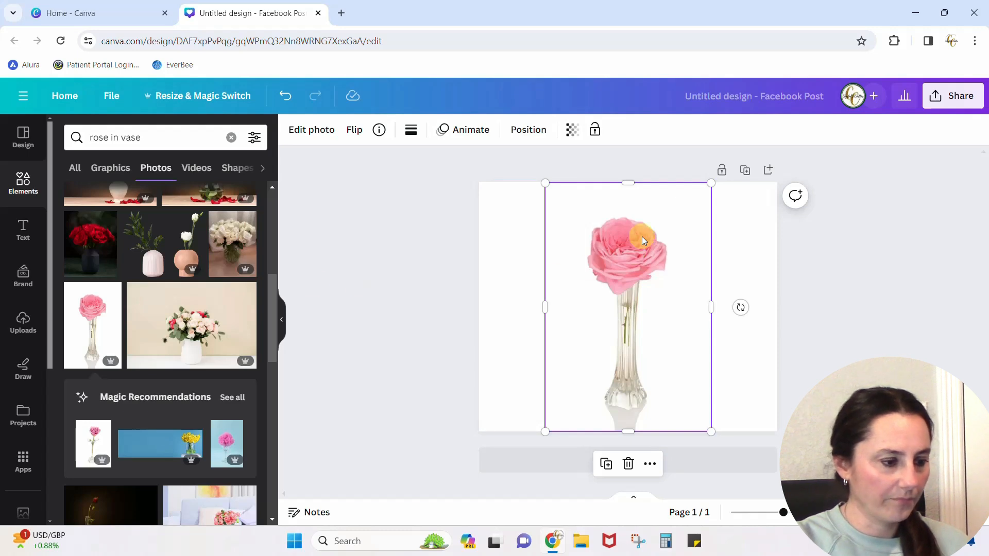
- Start Magic Edit on the vase photo and brush over the entire pink rose head
click(311, 130)
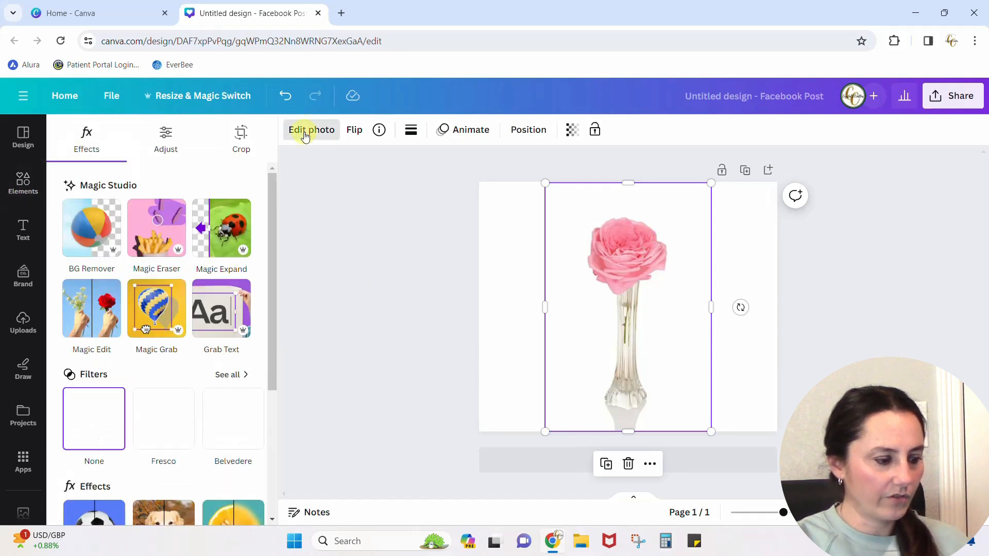
click(91, 308)
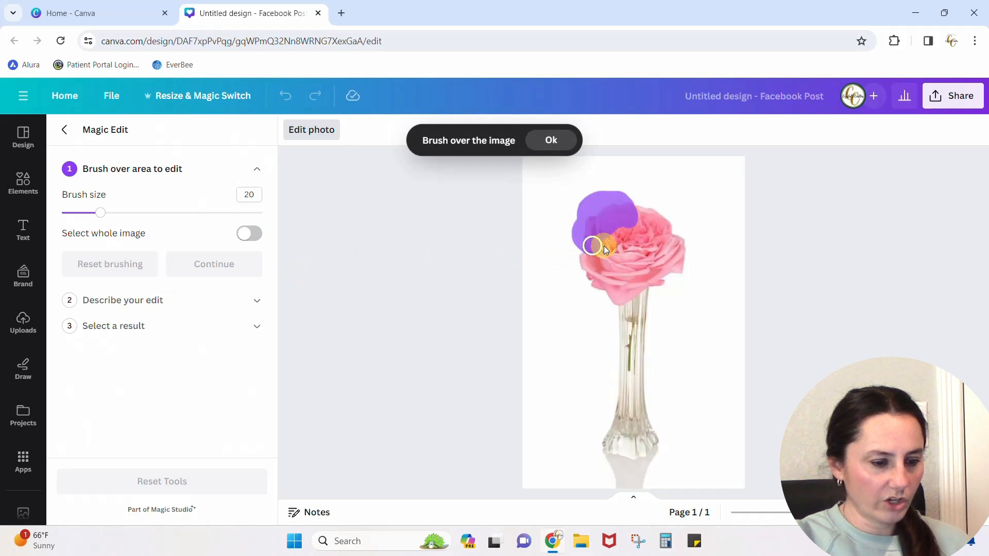
drag(593, 246, 598, 281)
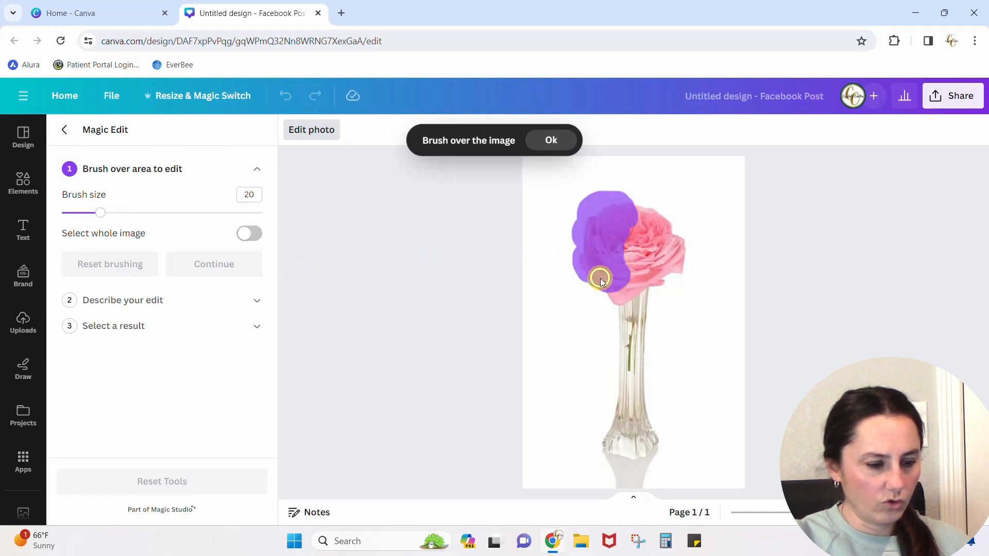
drag(599, 280, 674, 272)
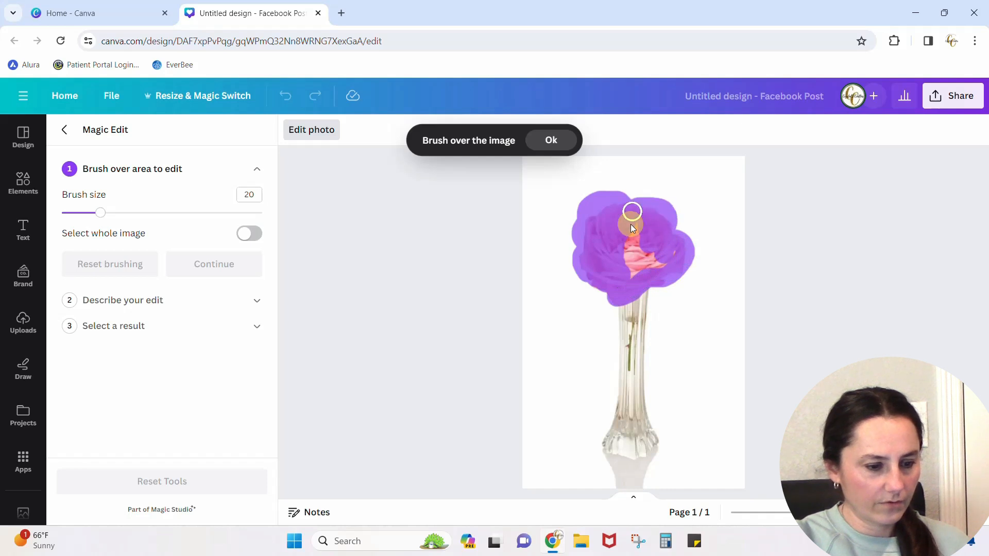
drag(631, 211, 632, 268)
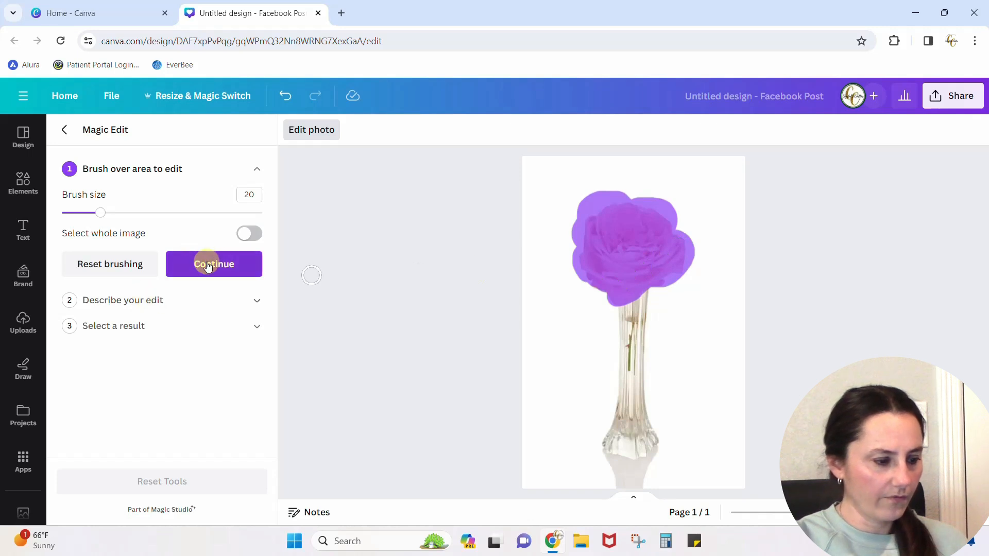
- Describe the brushed area as 'Large yellow sunflower' and generate the replacement options
click(213, 263)
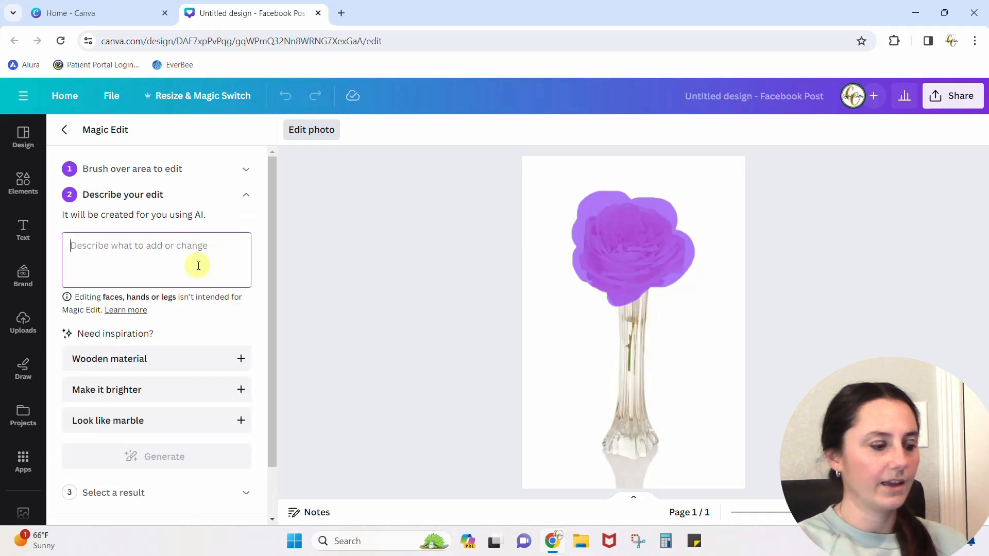
text(Large yellow sunflo)
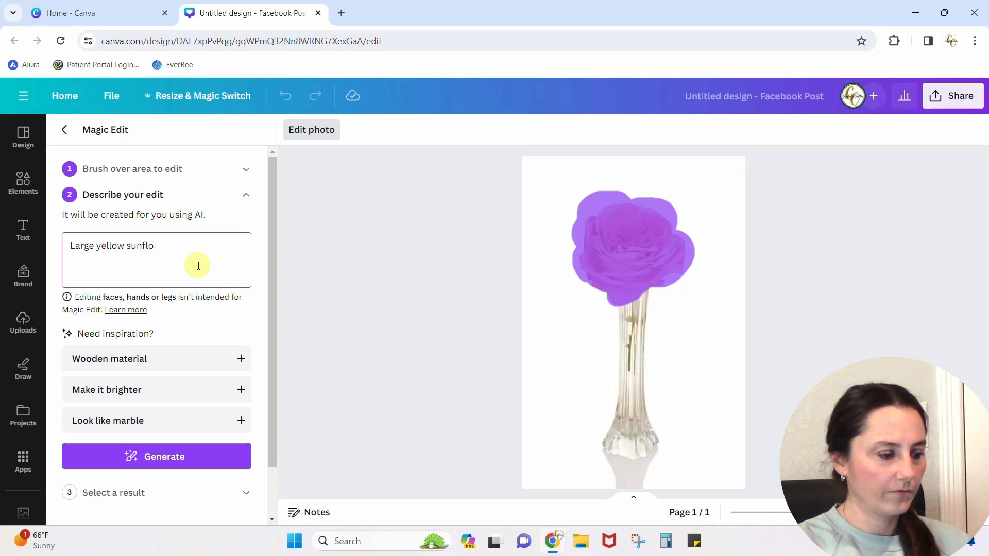
text(wer)
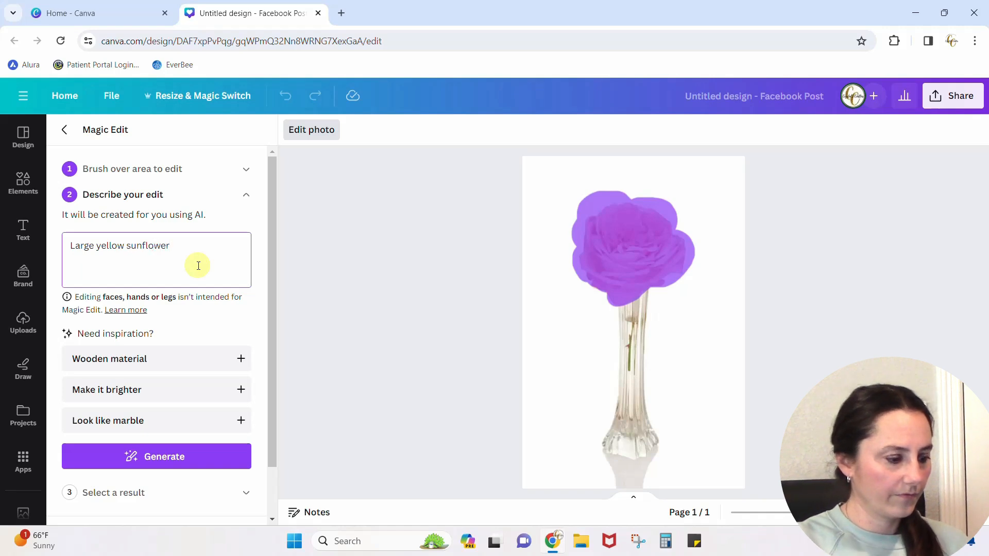
click(155, 456)
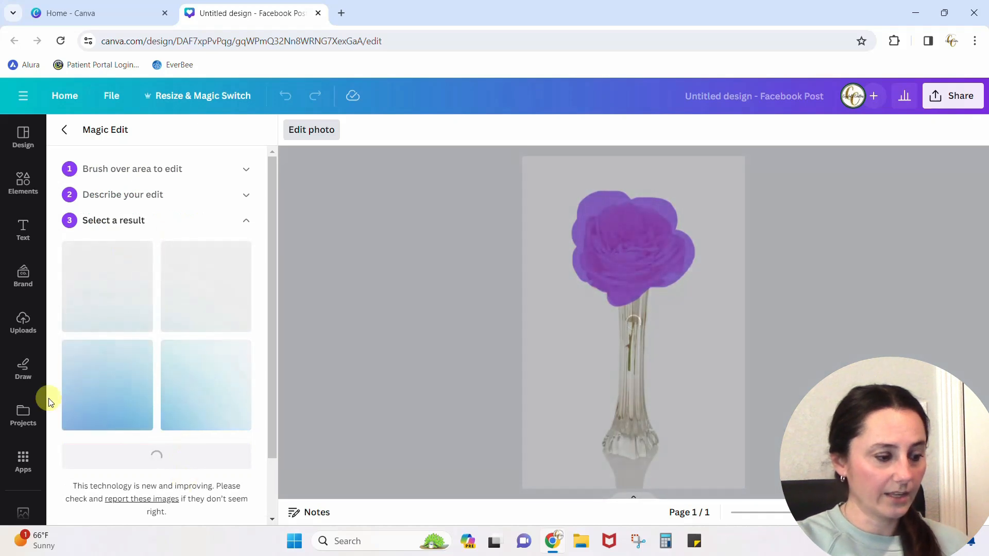
- Preview the bouquet and yellow sunflower results, then apply the pink sunflower with leaves
click(107, 285)
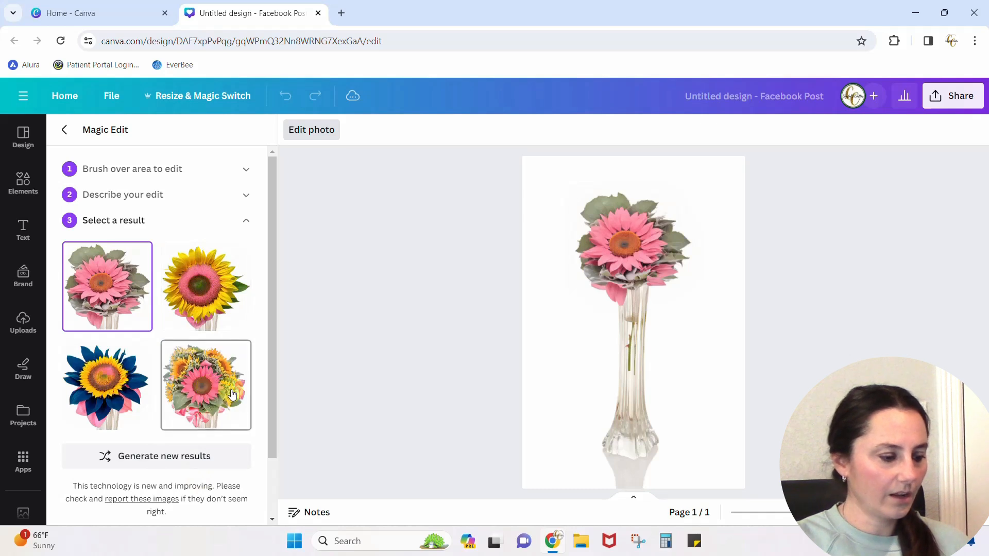
click(206, 385)
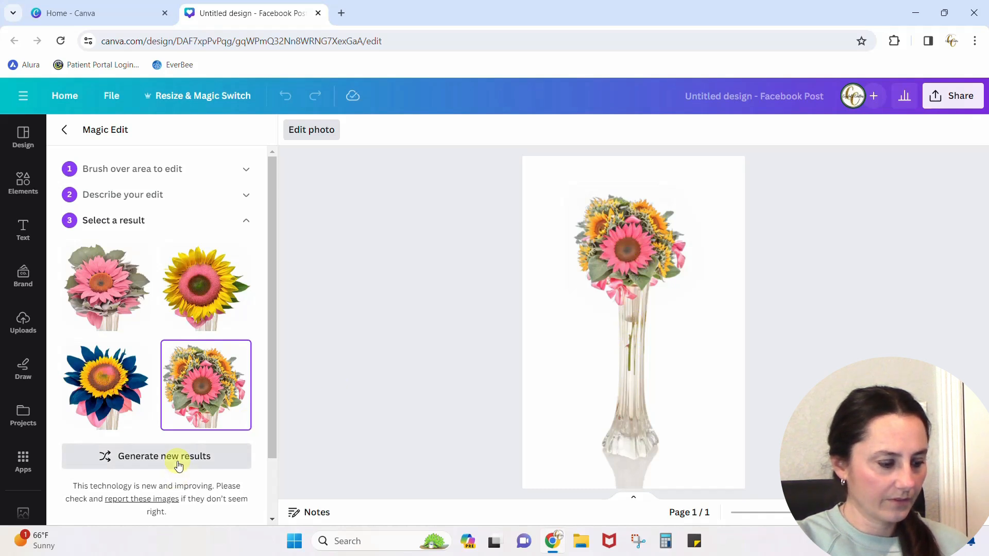
click(205, 286)
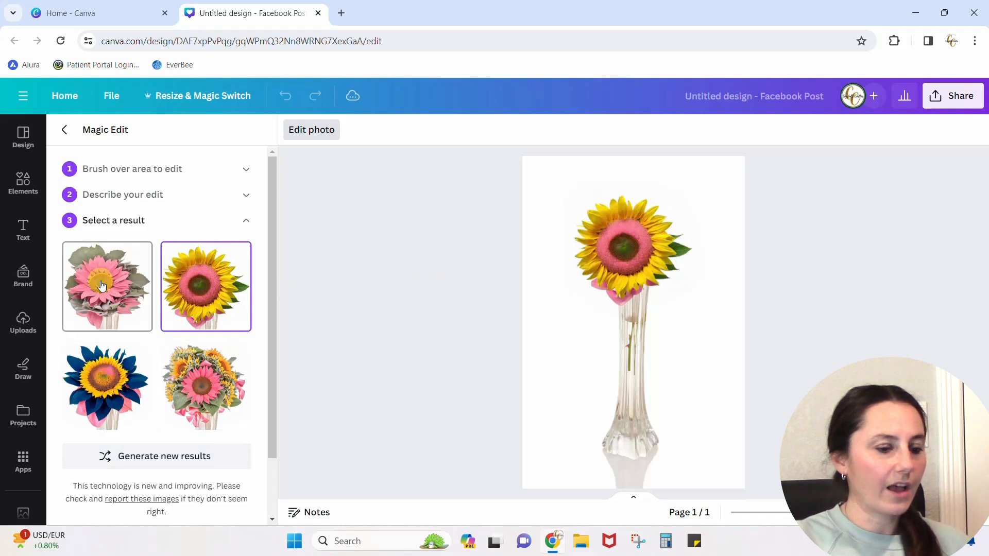
click(107, 286)
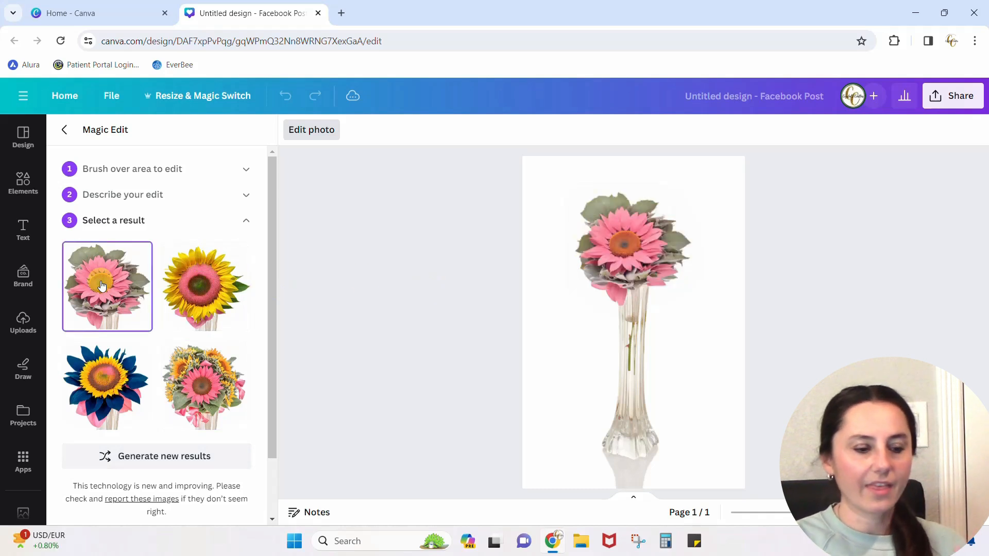